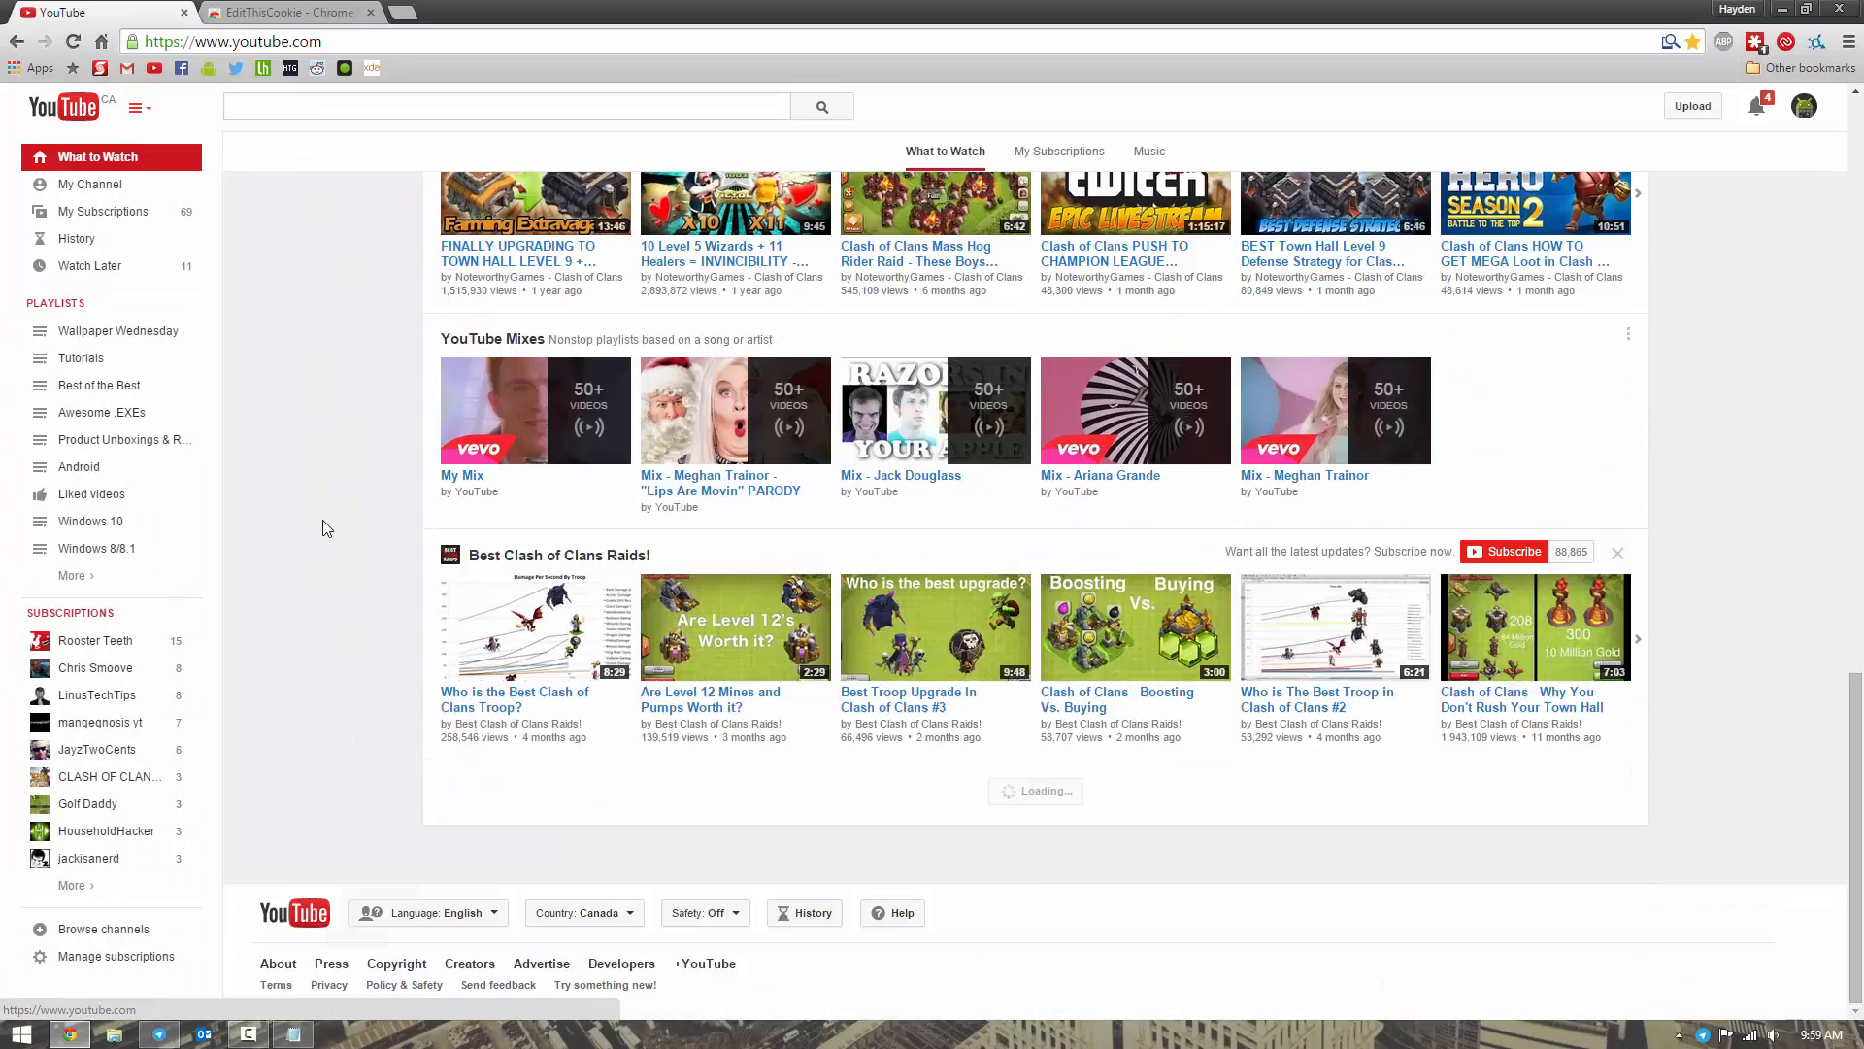
# - Scroll to YouTube's footer and open the Language: English chooser
pyautogui.scroll(-3)
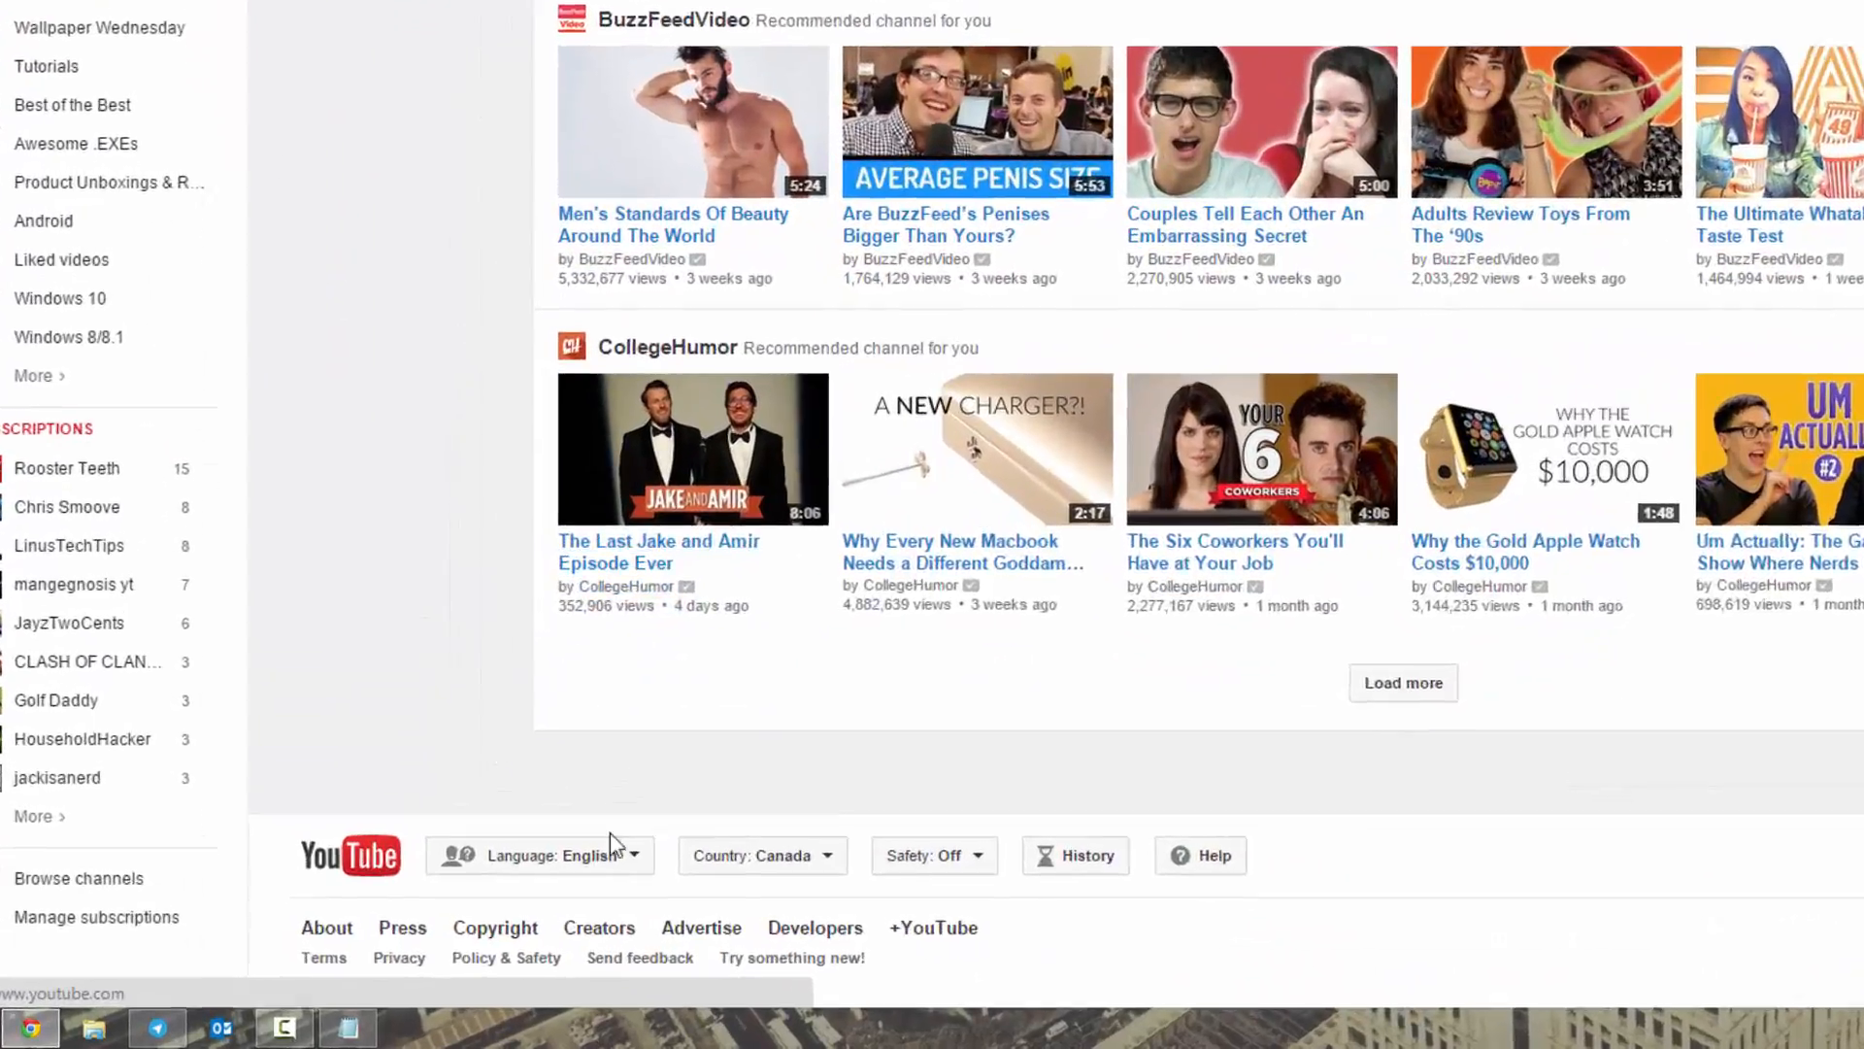
pyautogui.click(539, 855)
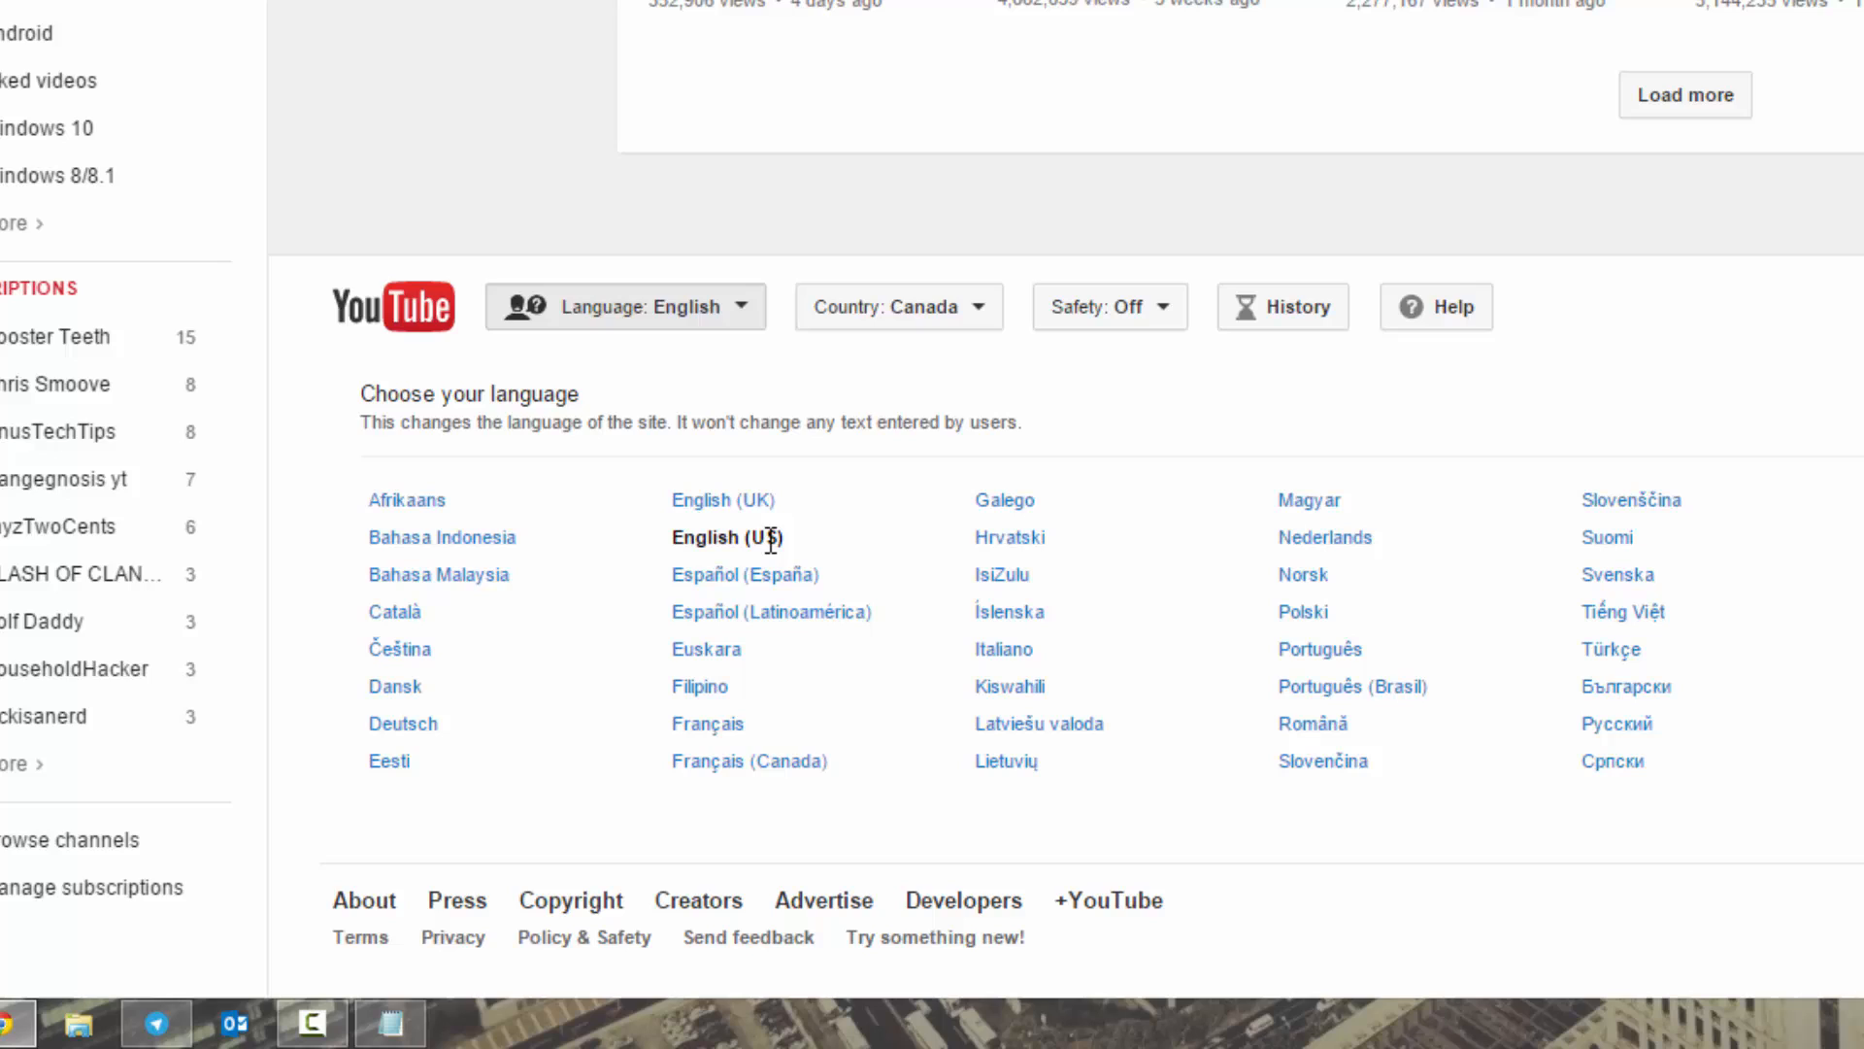
pyautogui.moveTo(806, 533)
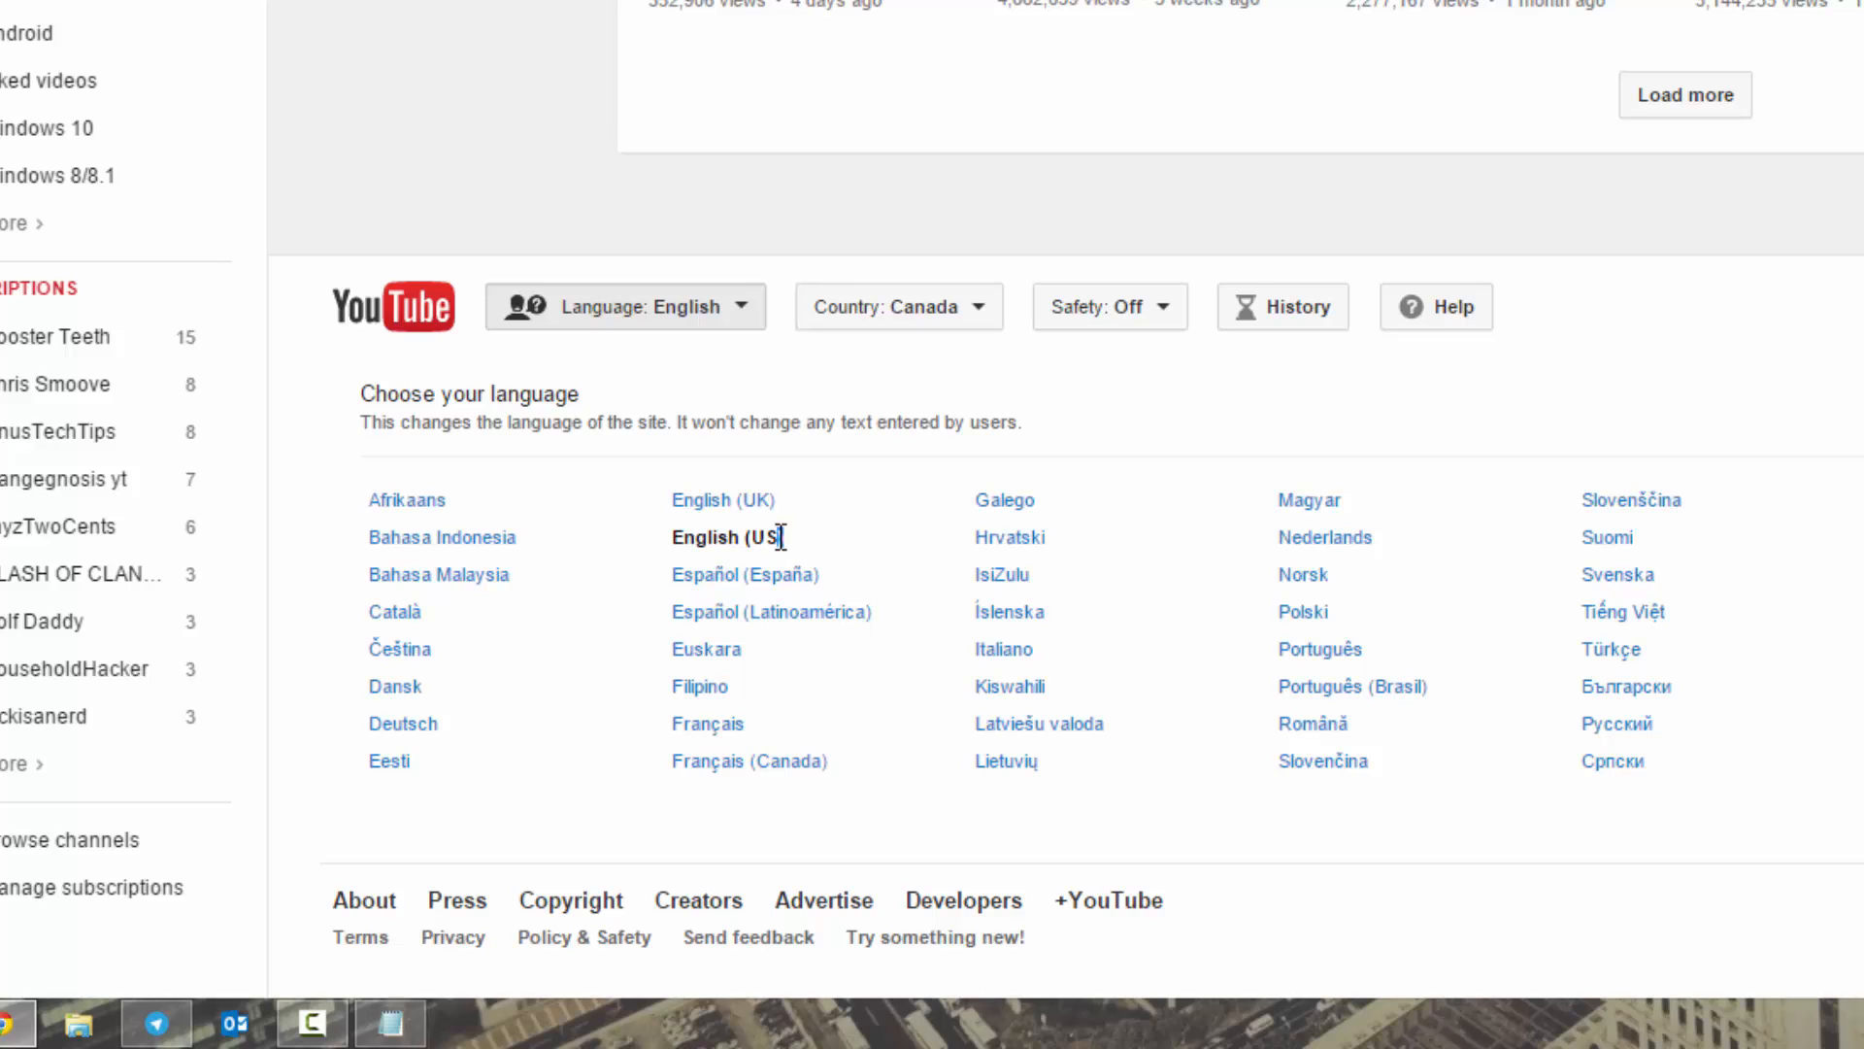
pyautogui.moveTo(827, 550)
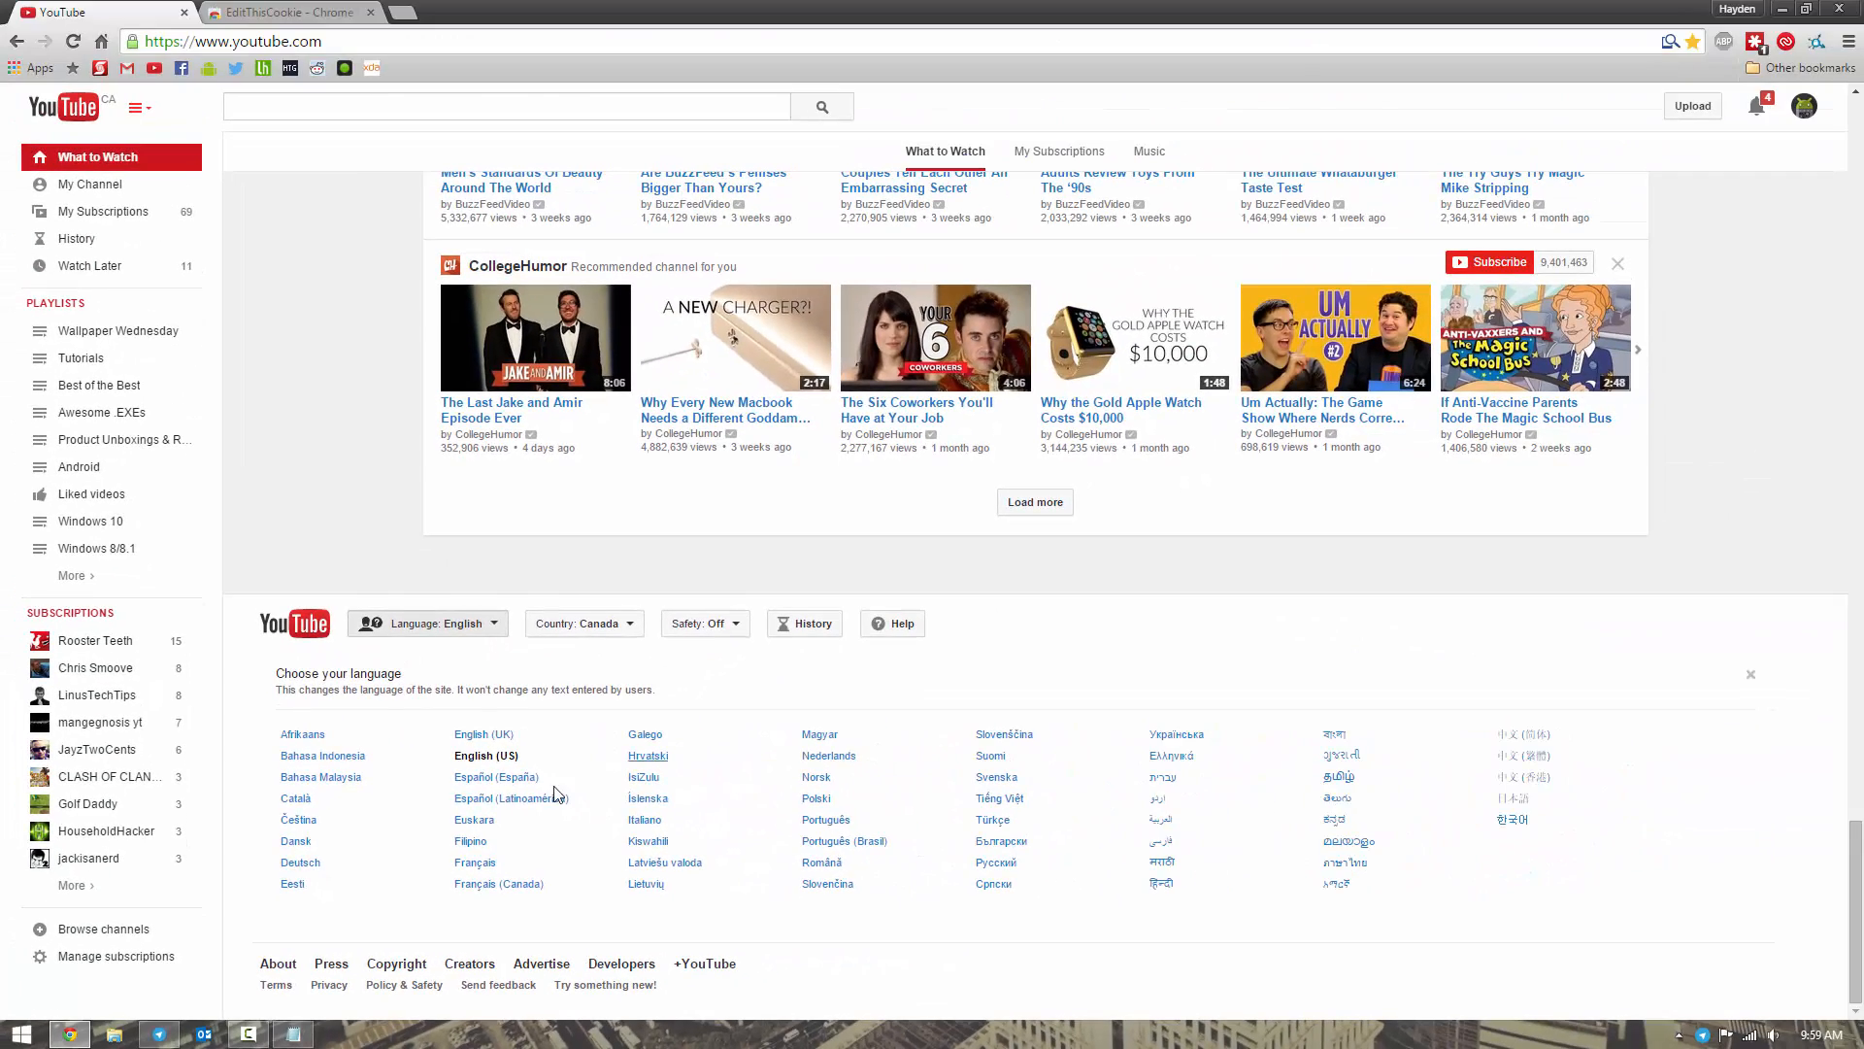
# - Add the EditThisCookie extension to Chrome from its store page, then return to YouTube
pyautogui.click(286, 12)
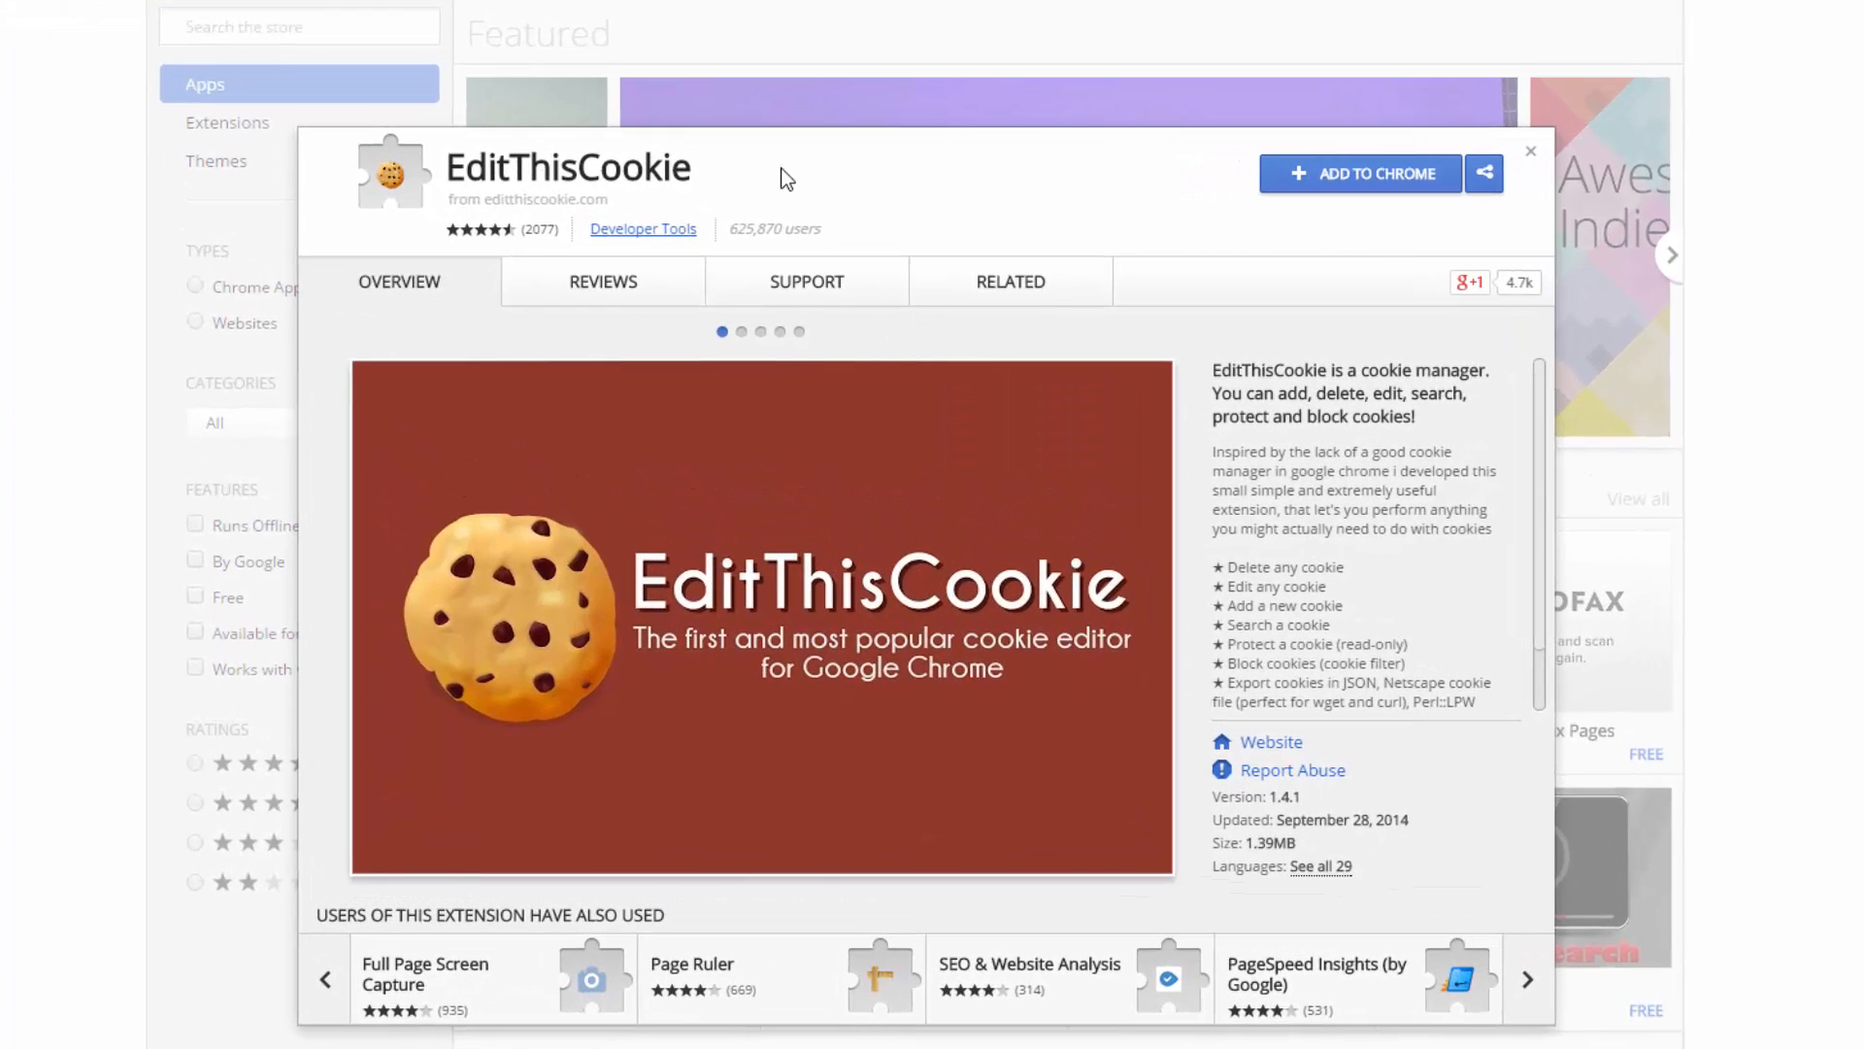
pyautogui.moveTo(1363, 213)
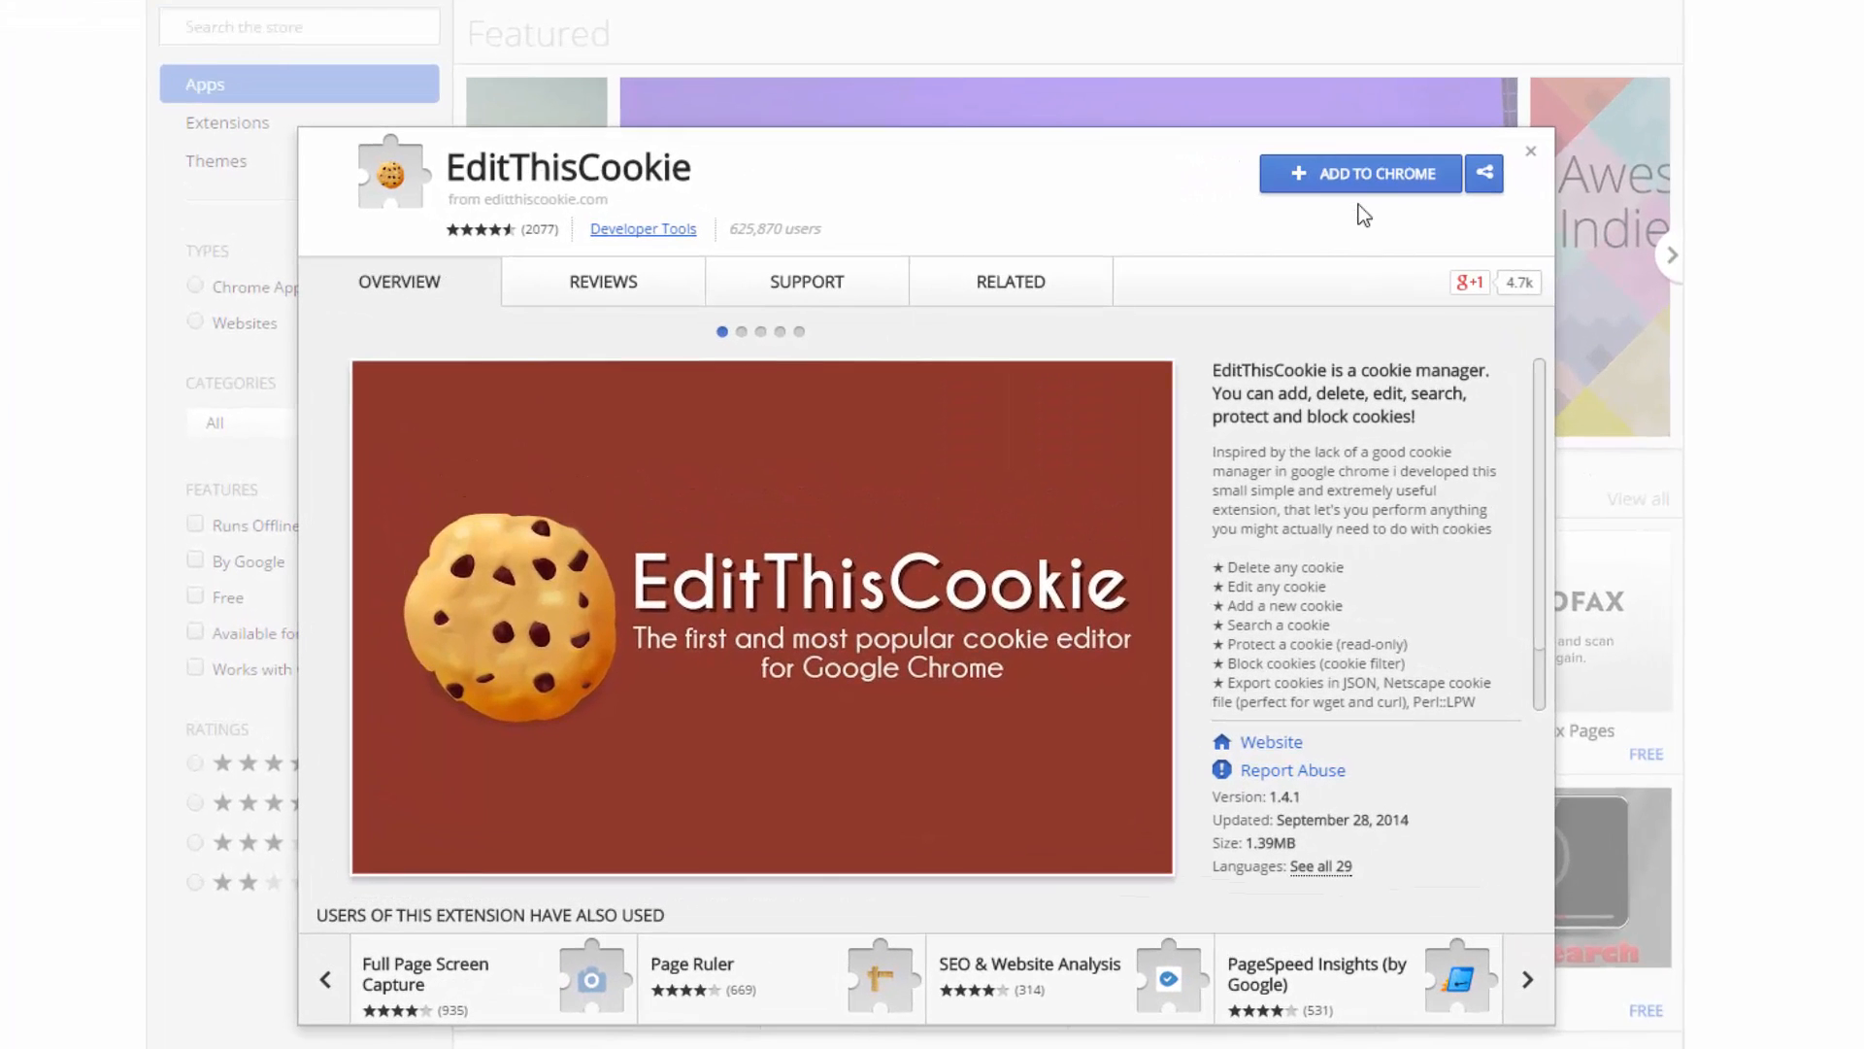
pyautogui.click(1359, 174)
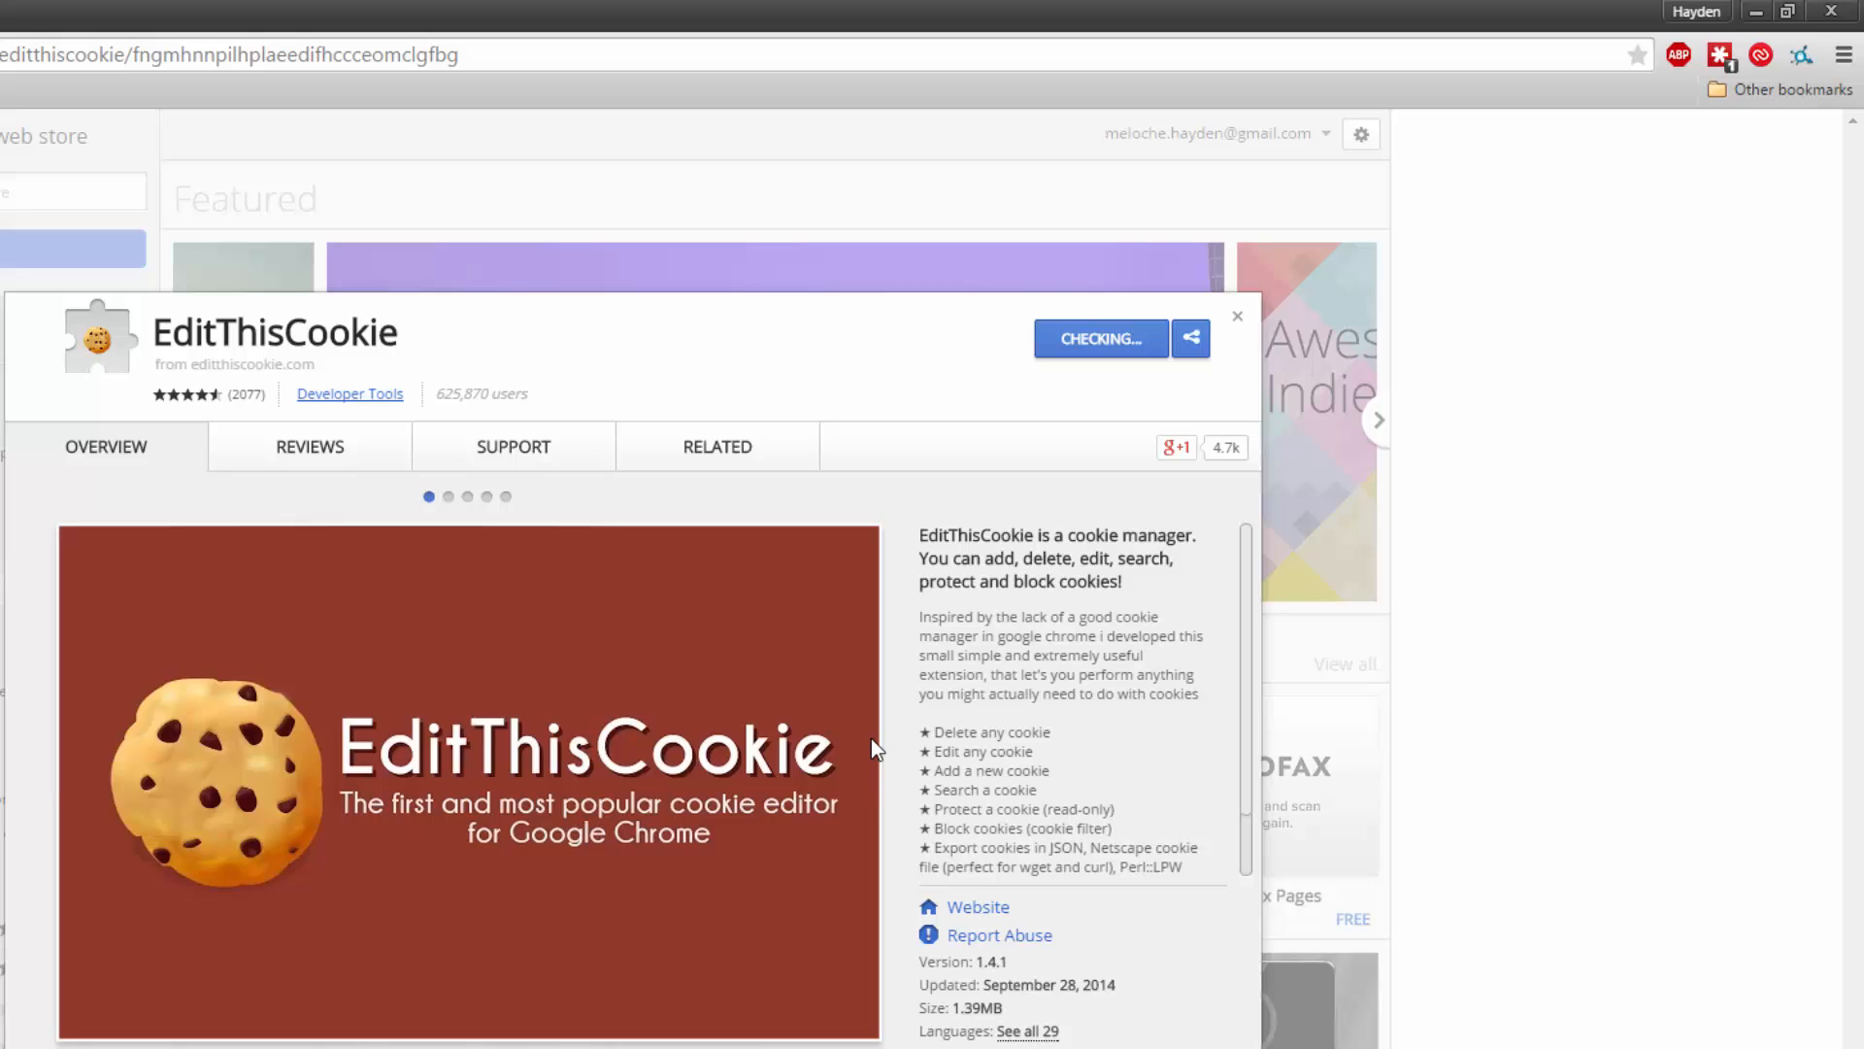
pyautogui.click(1098, 339)
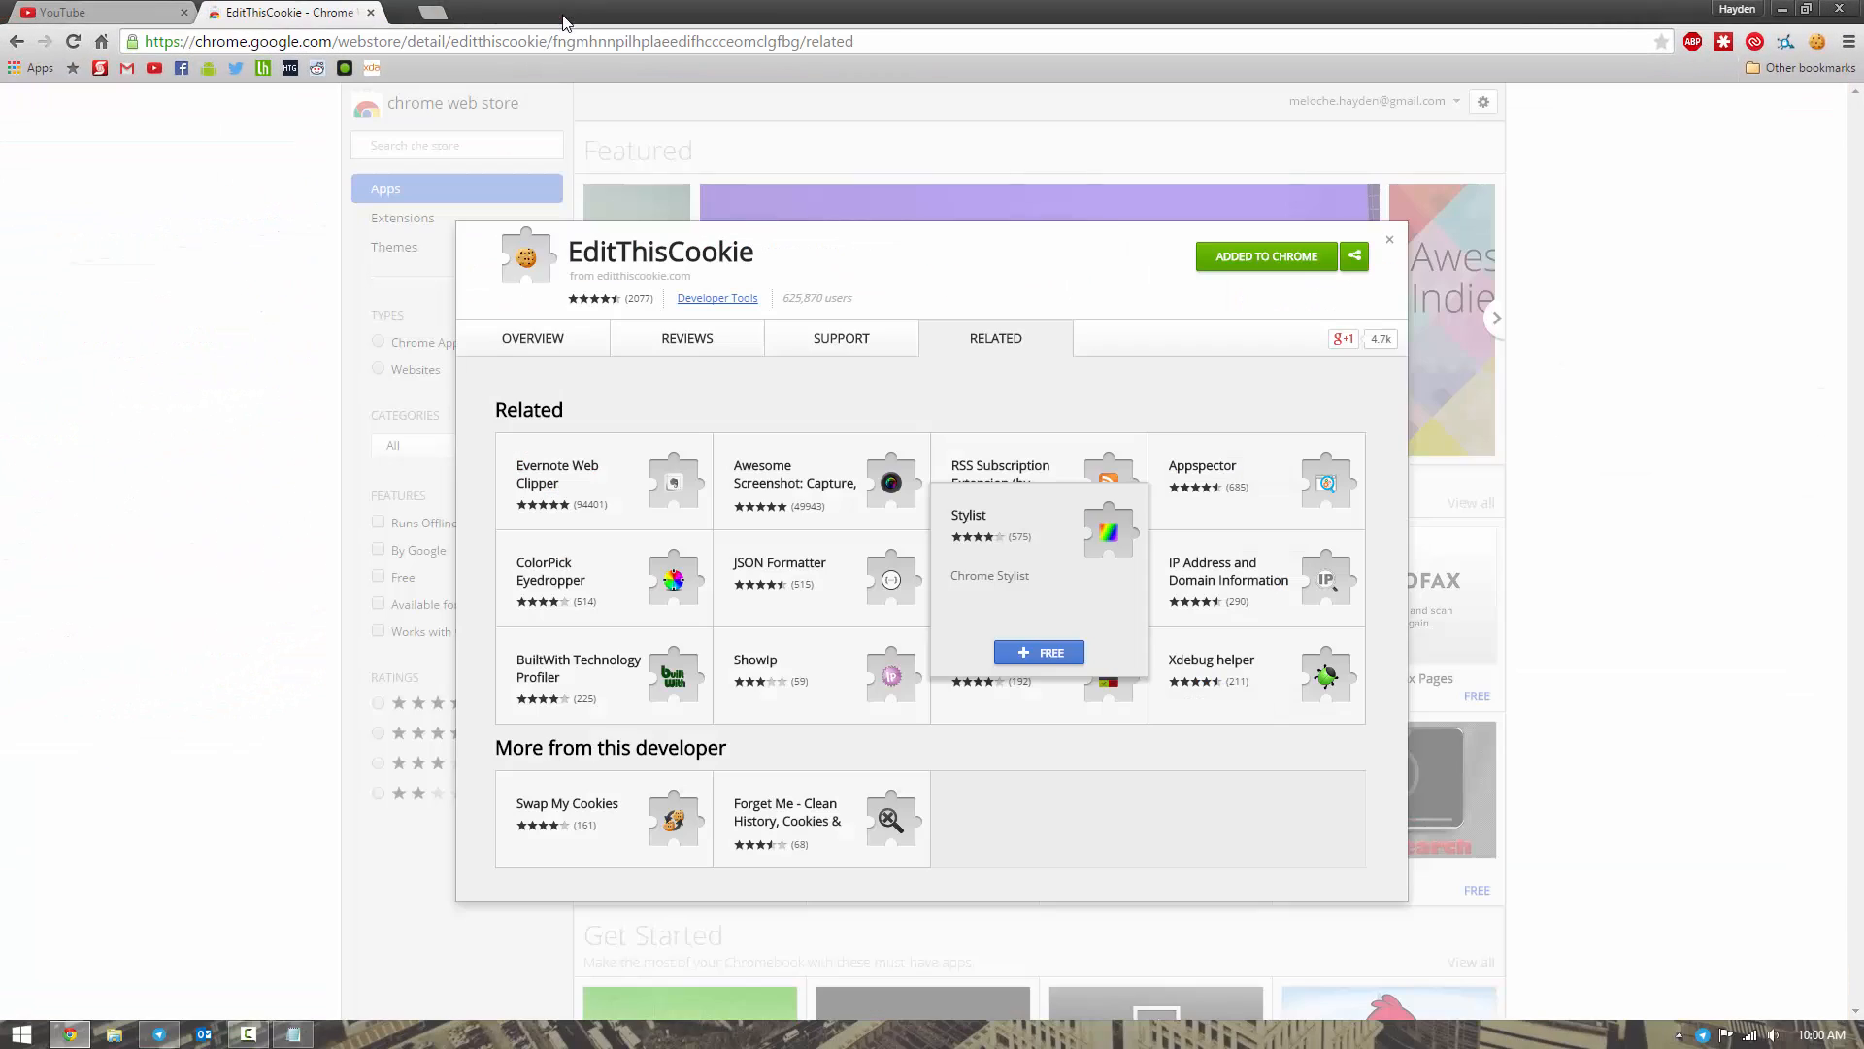
pyautogui.click(95, 12)
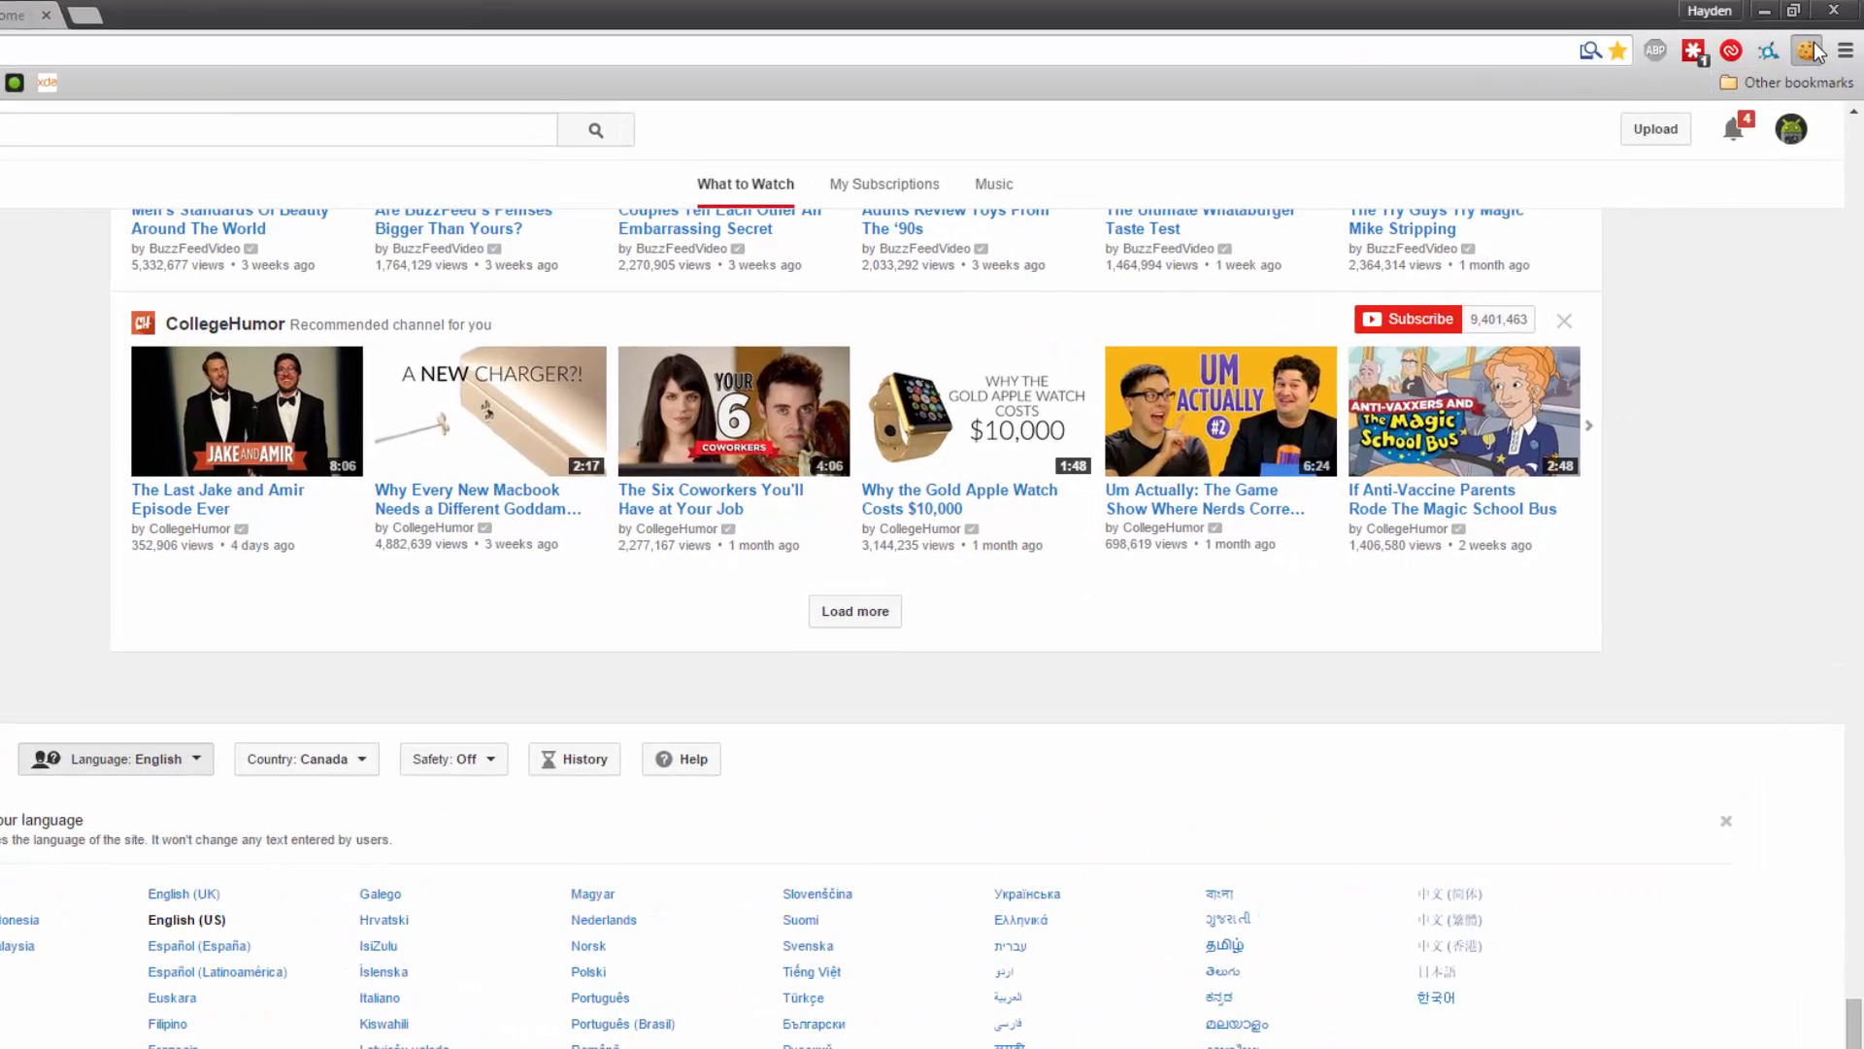
# - Open EditThisCookie for YouTube and copy the value Q06SngRDTGA from Notepad
pyautogui.click(1812, 50)
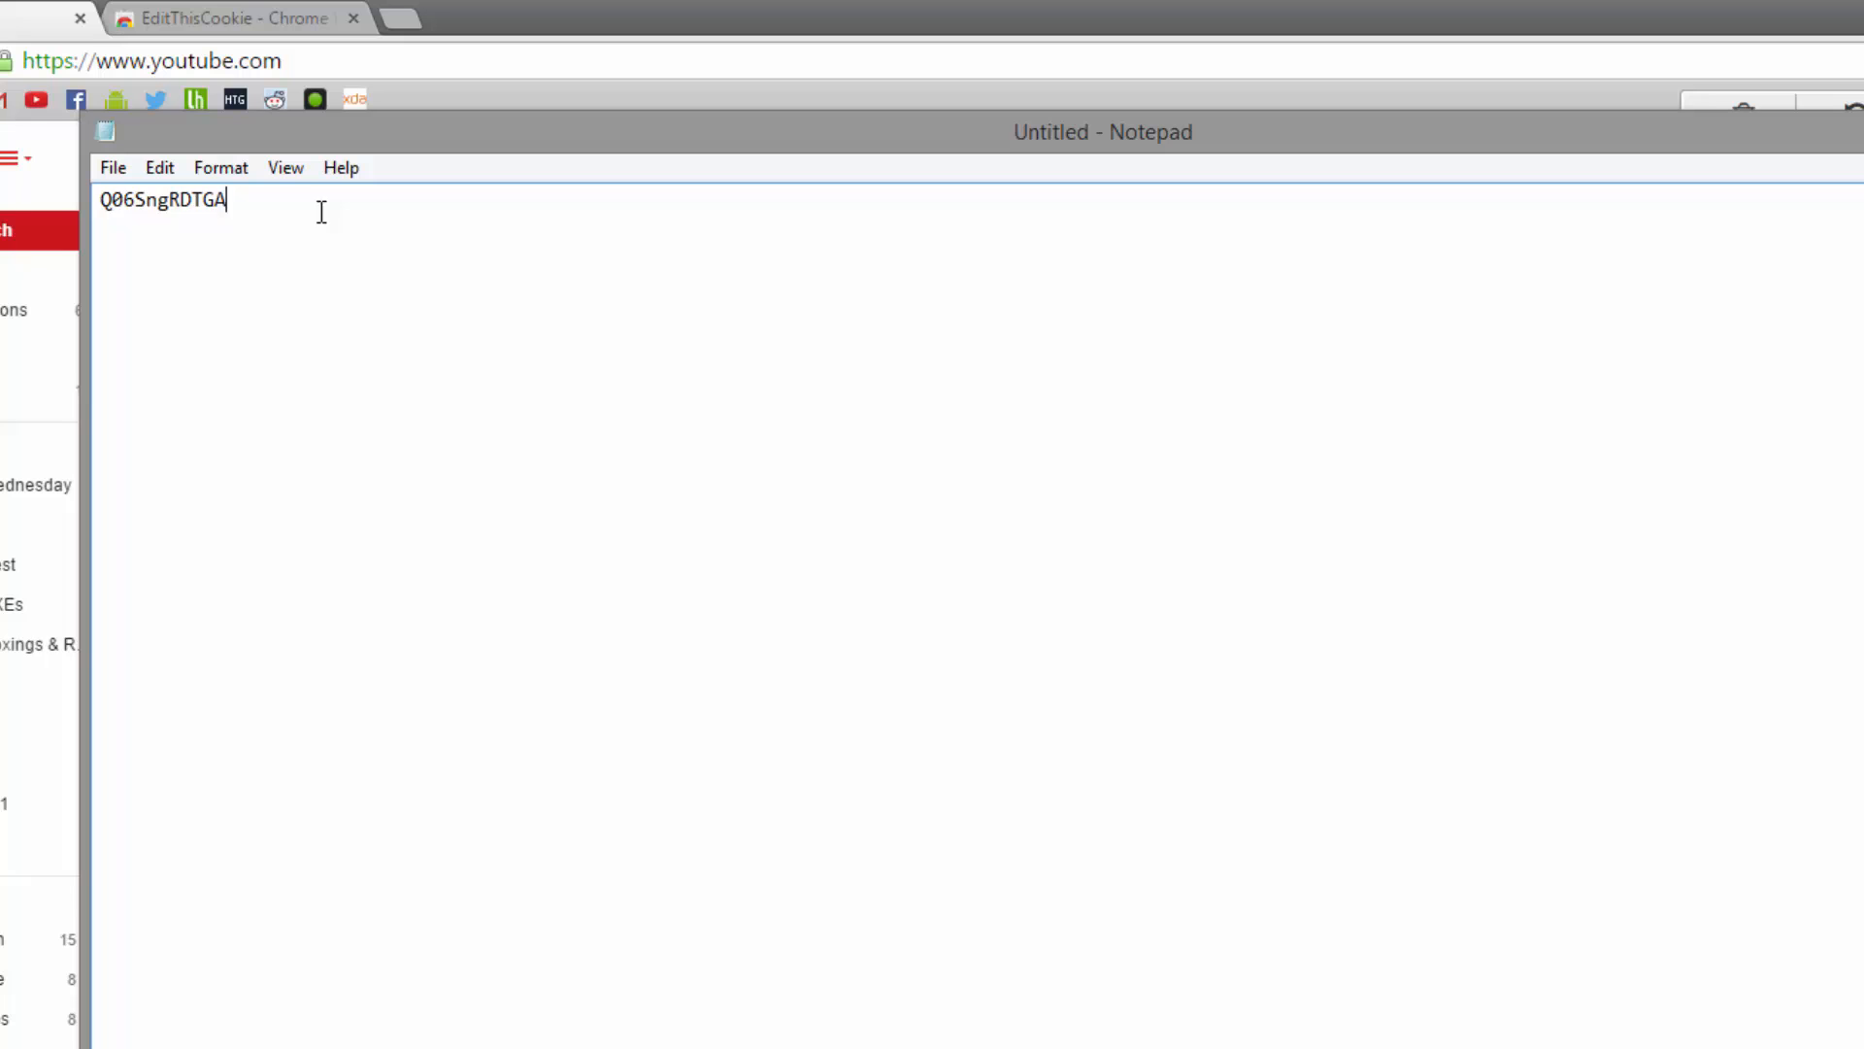
pyautogui.rightClick(160, 198)
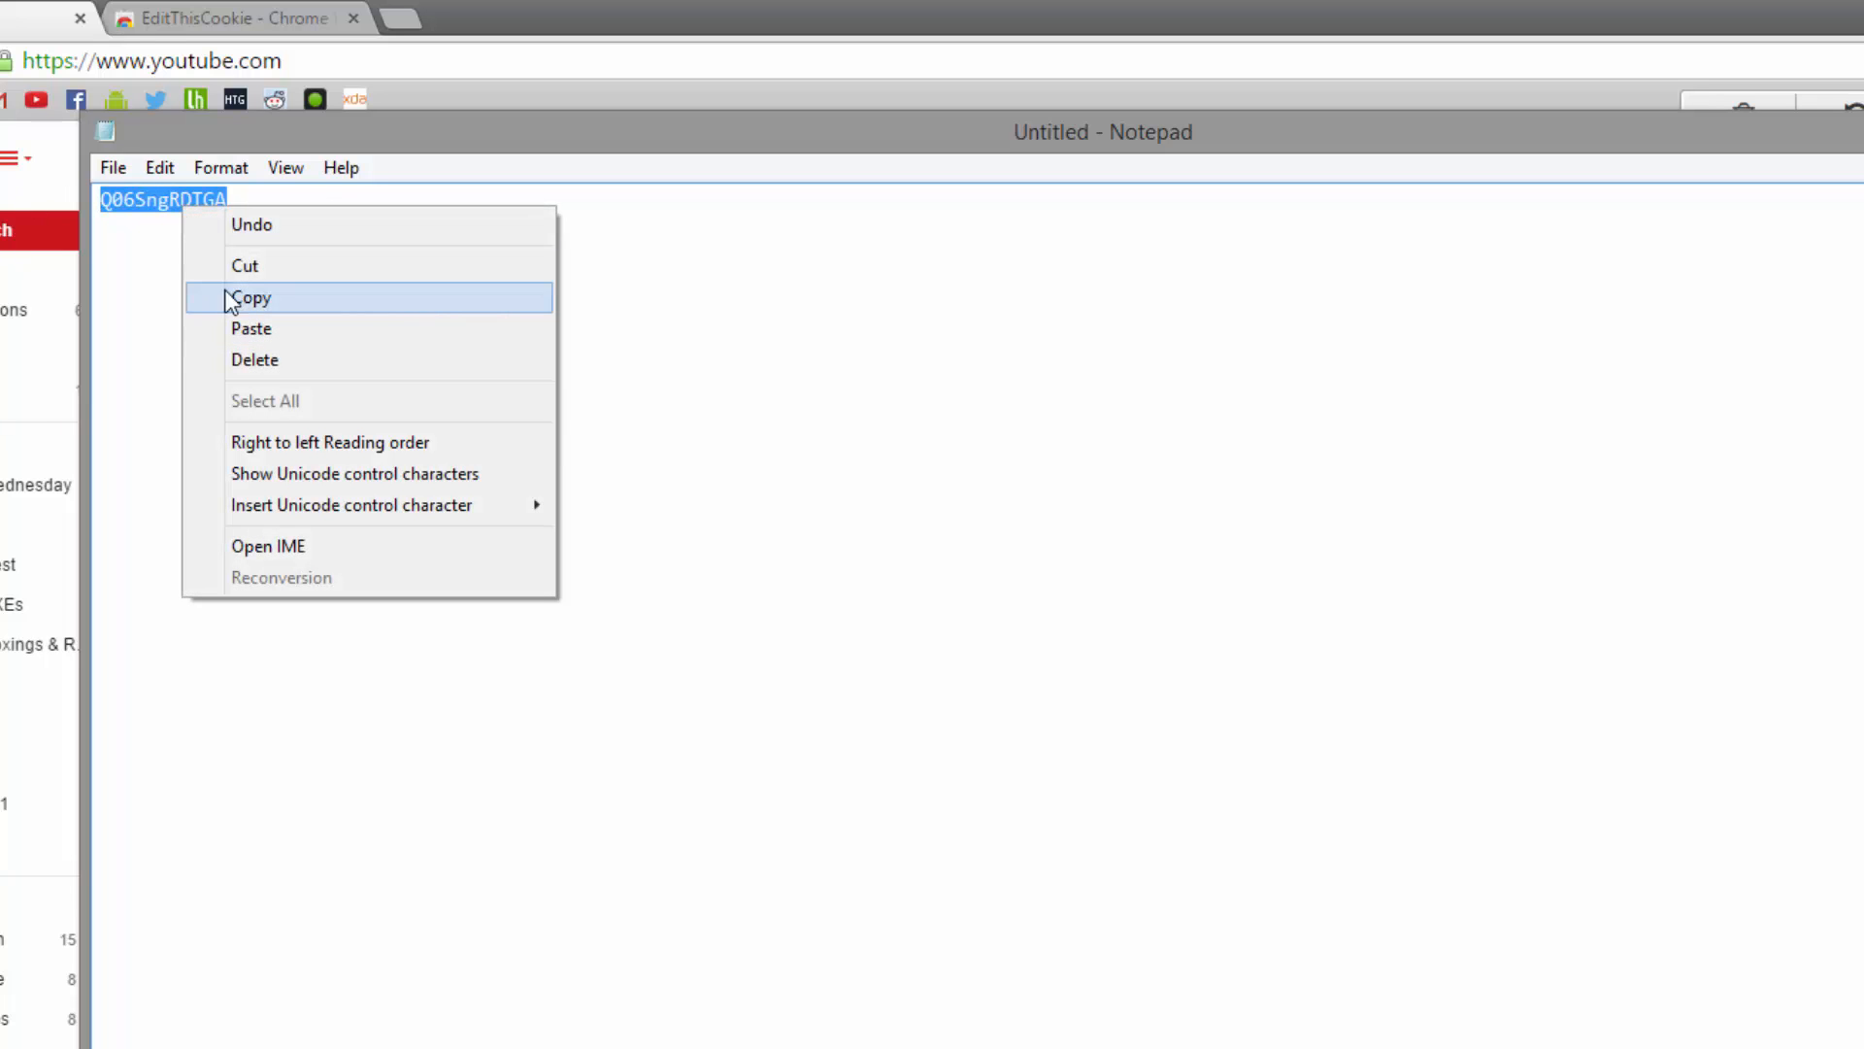
pyautogui.click(250, 297)
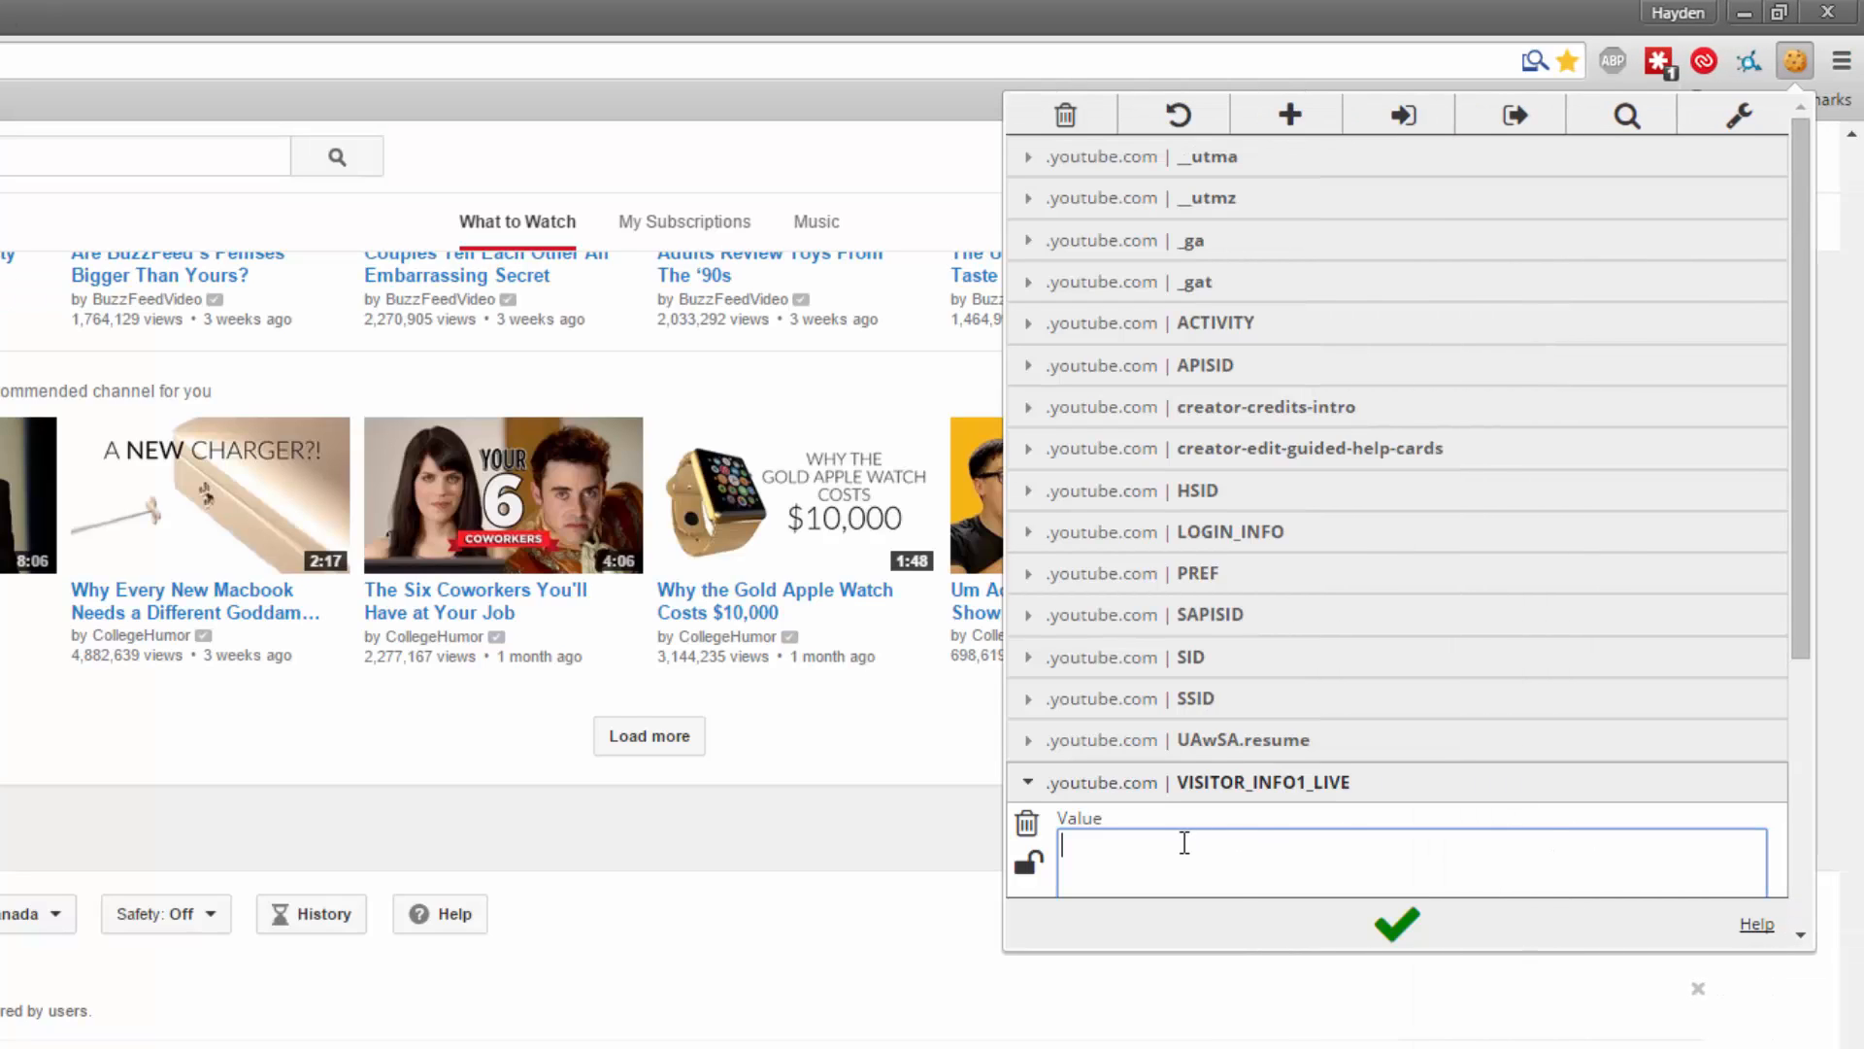
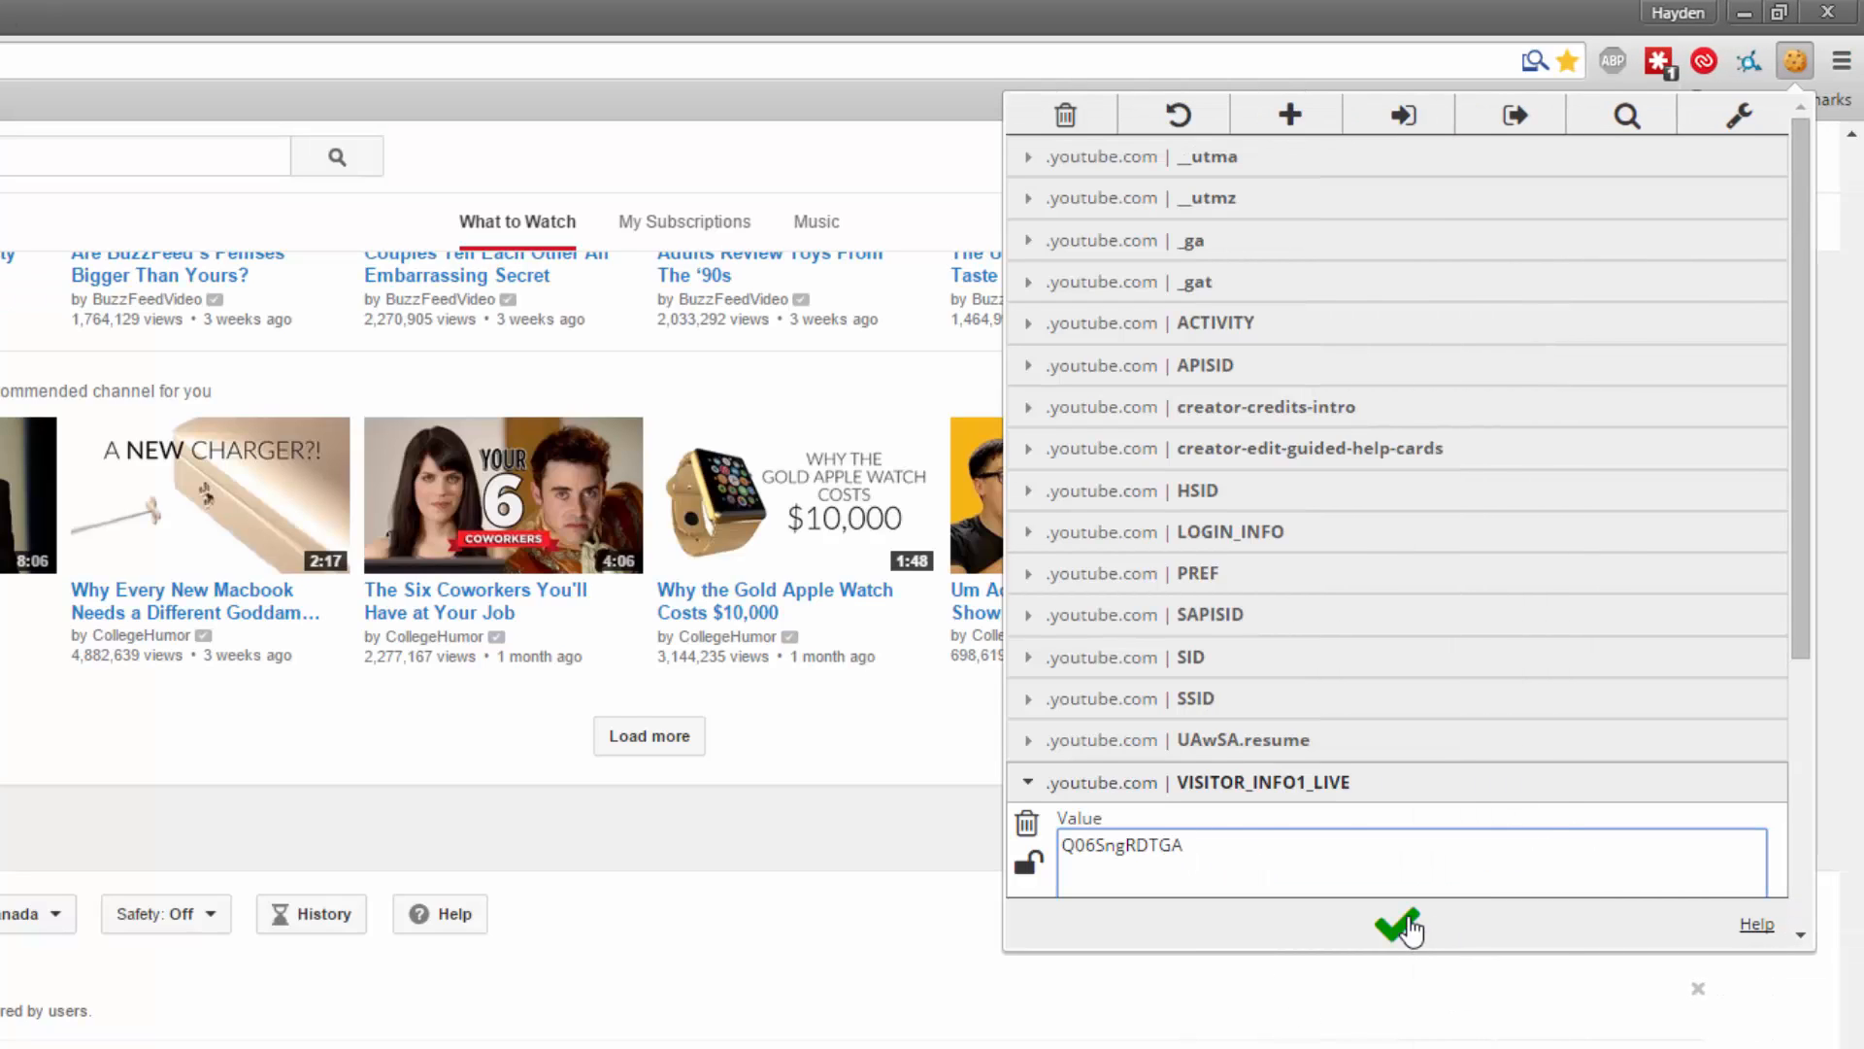
# - Enter Q06SngRDTGA as the VISITOR_INFO1_LIVE value and save with the checkmark
pyautogui.click(1403, 928)
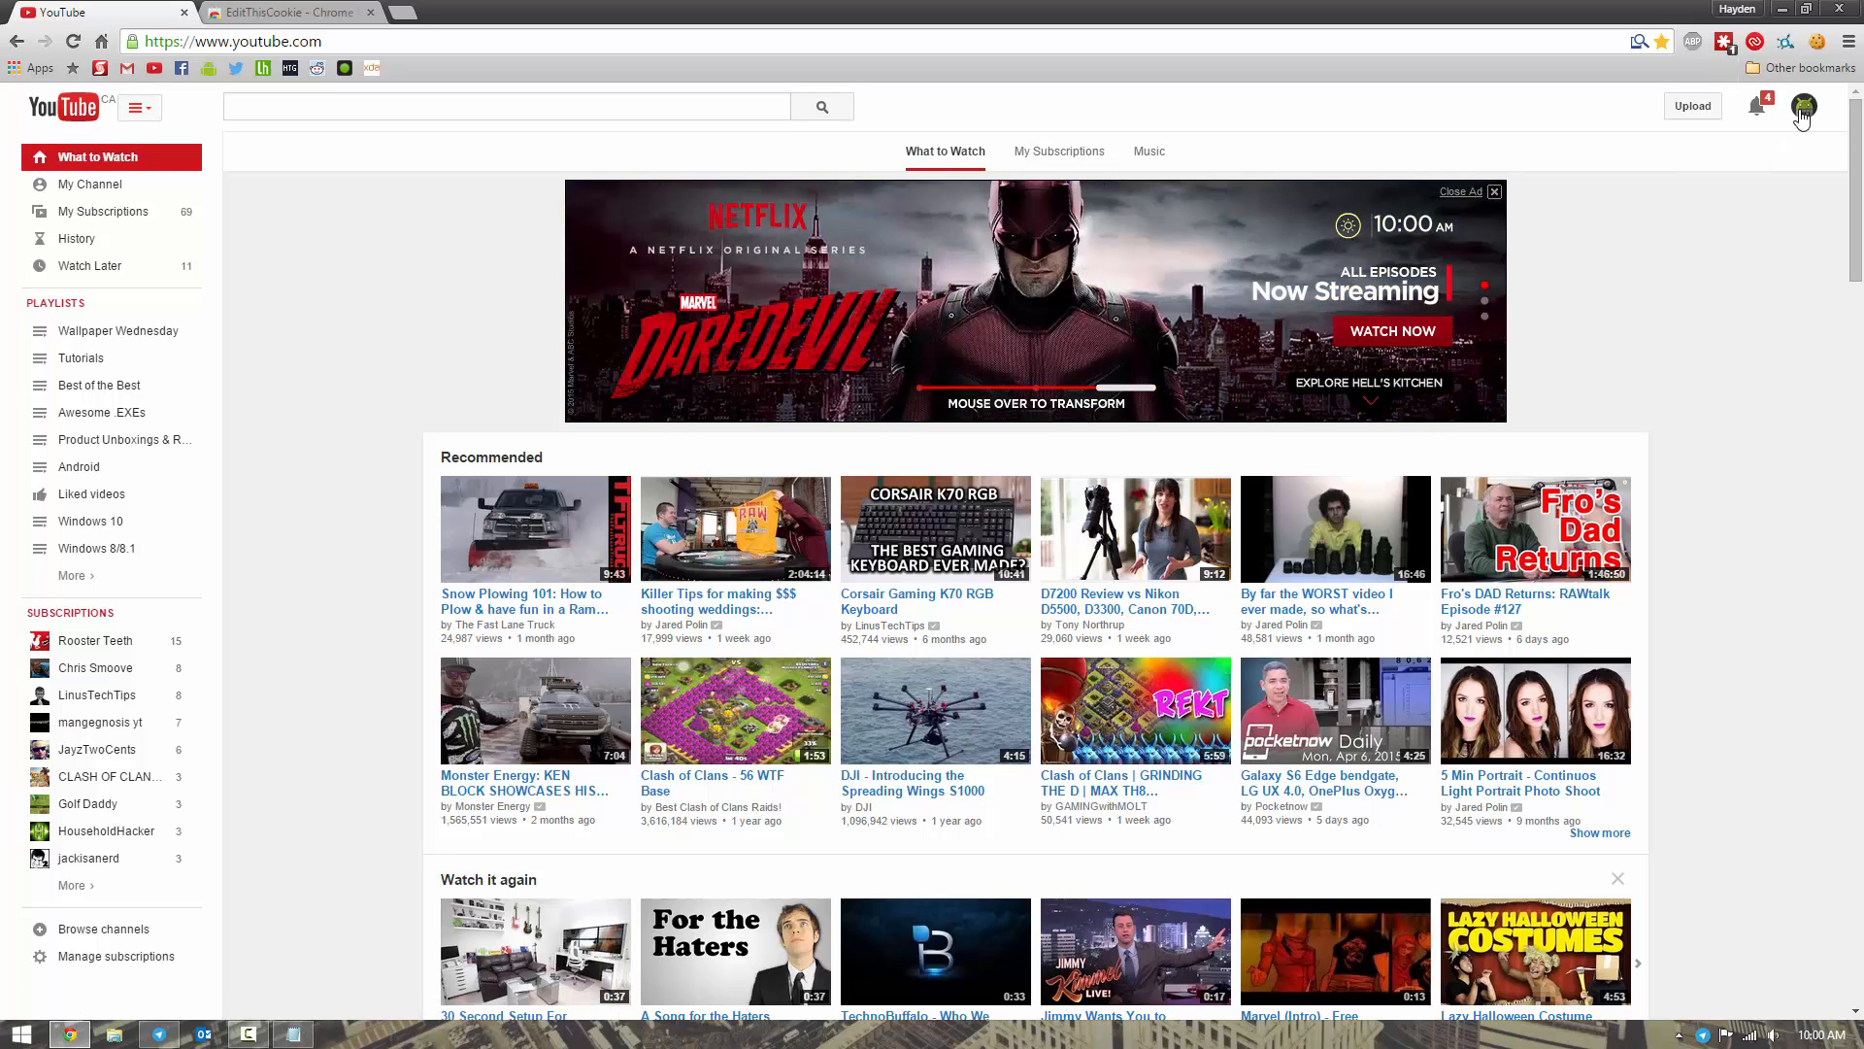
pyautogui.moveTo(297, 604)
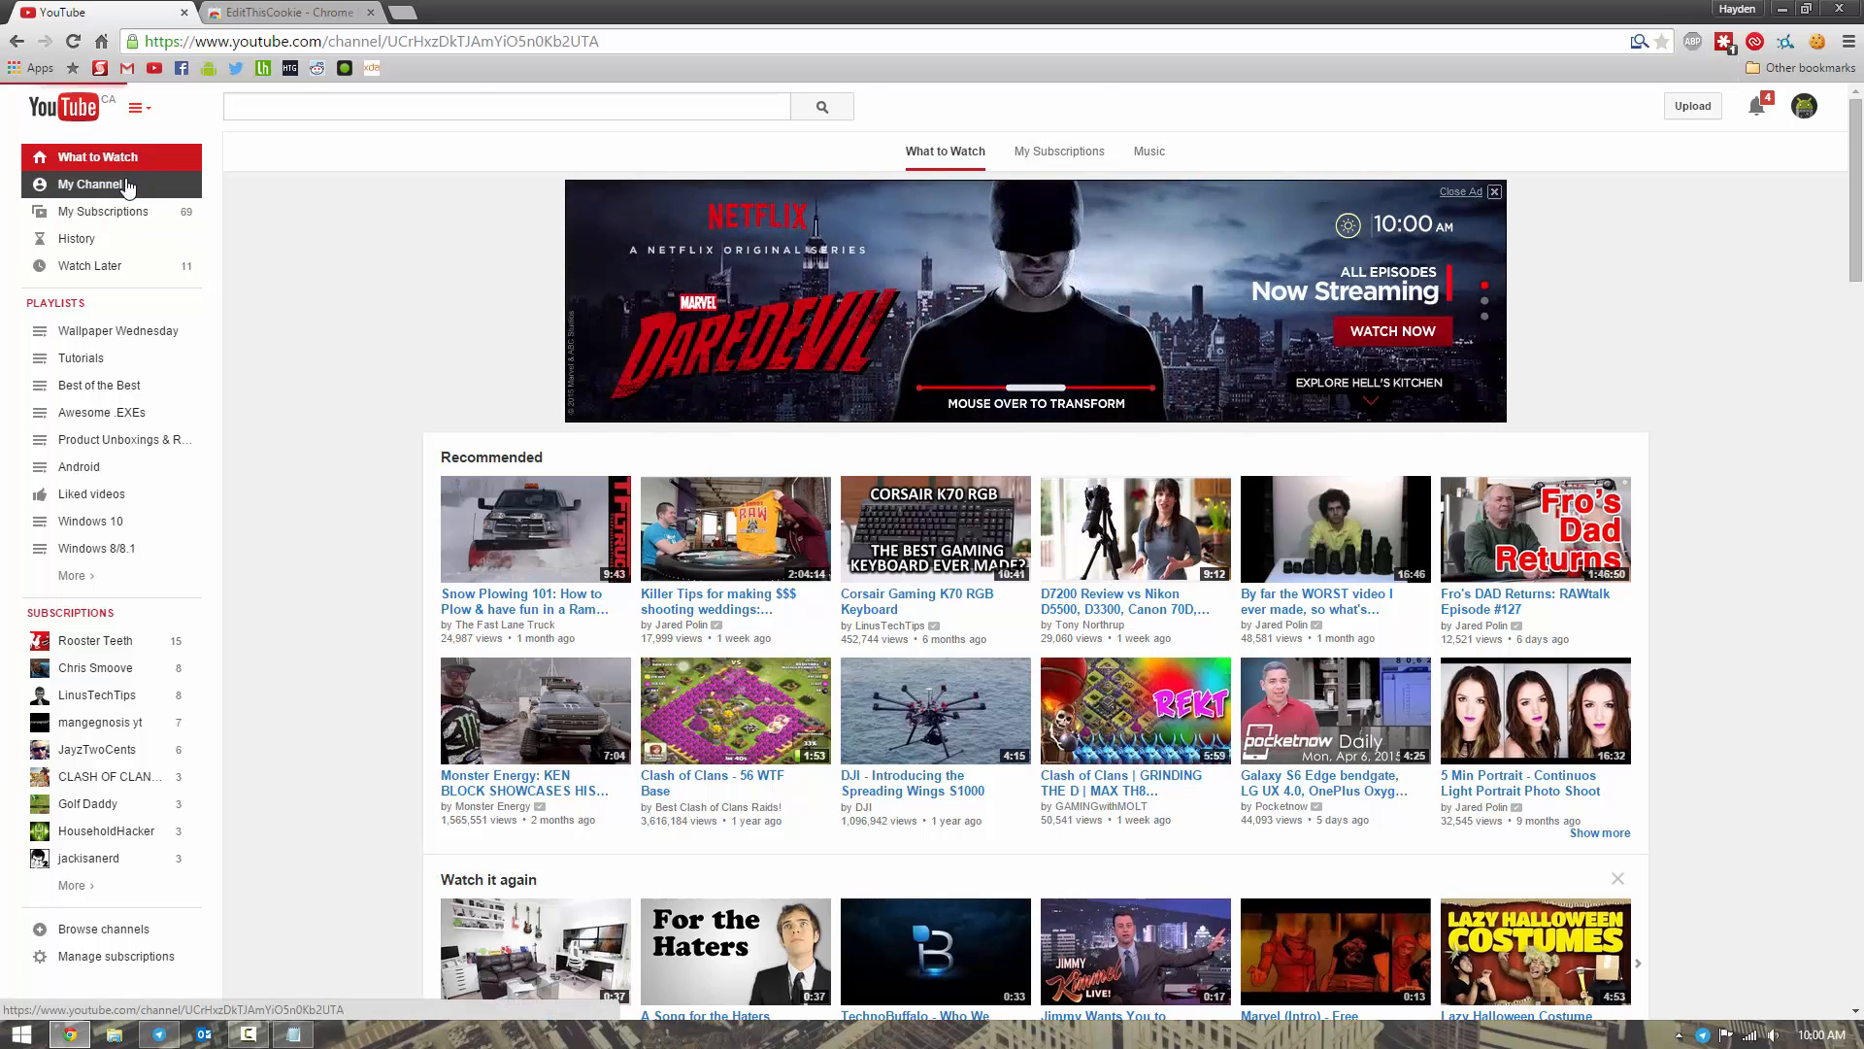
# - Go to the TheHacker0007 channel and play 'Wallpaper Wednesday | Week 16'
pyautogui.click(88, 184)
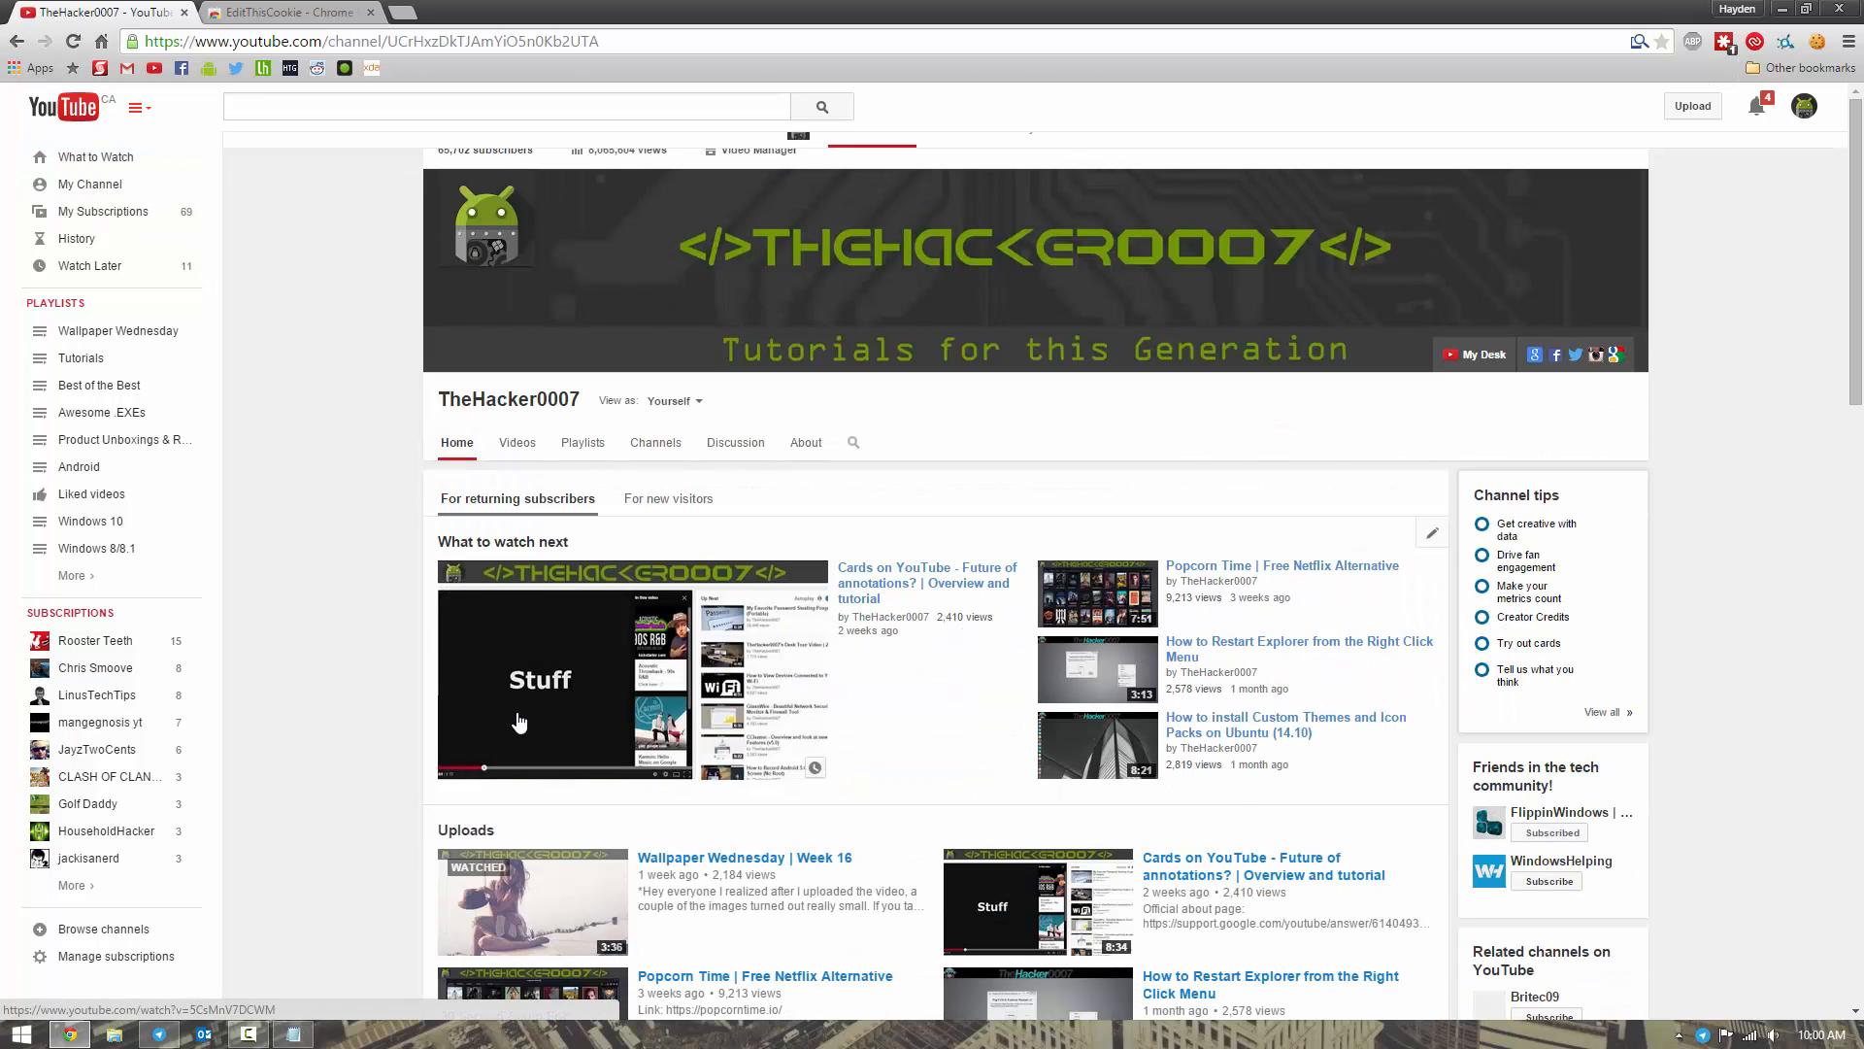
pyautogui.click(531, 901)
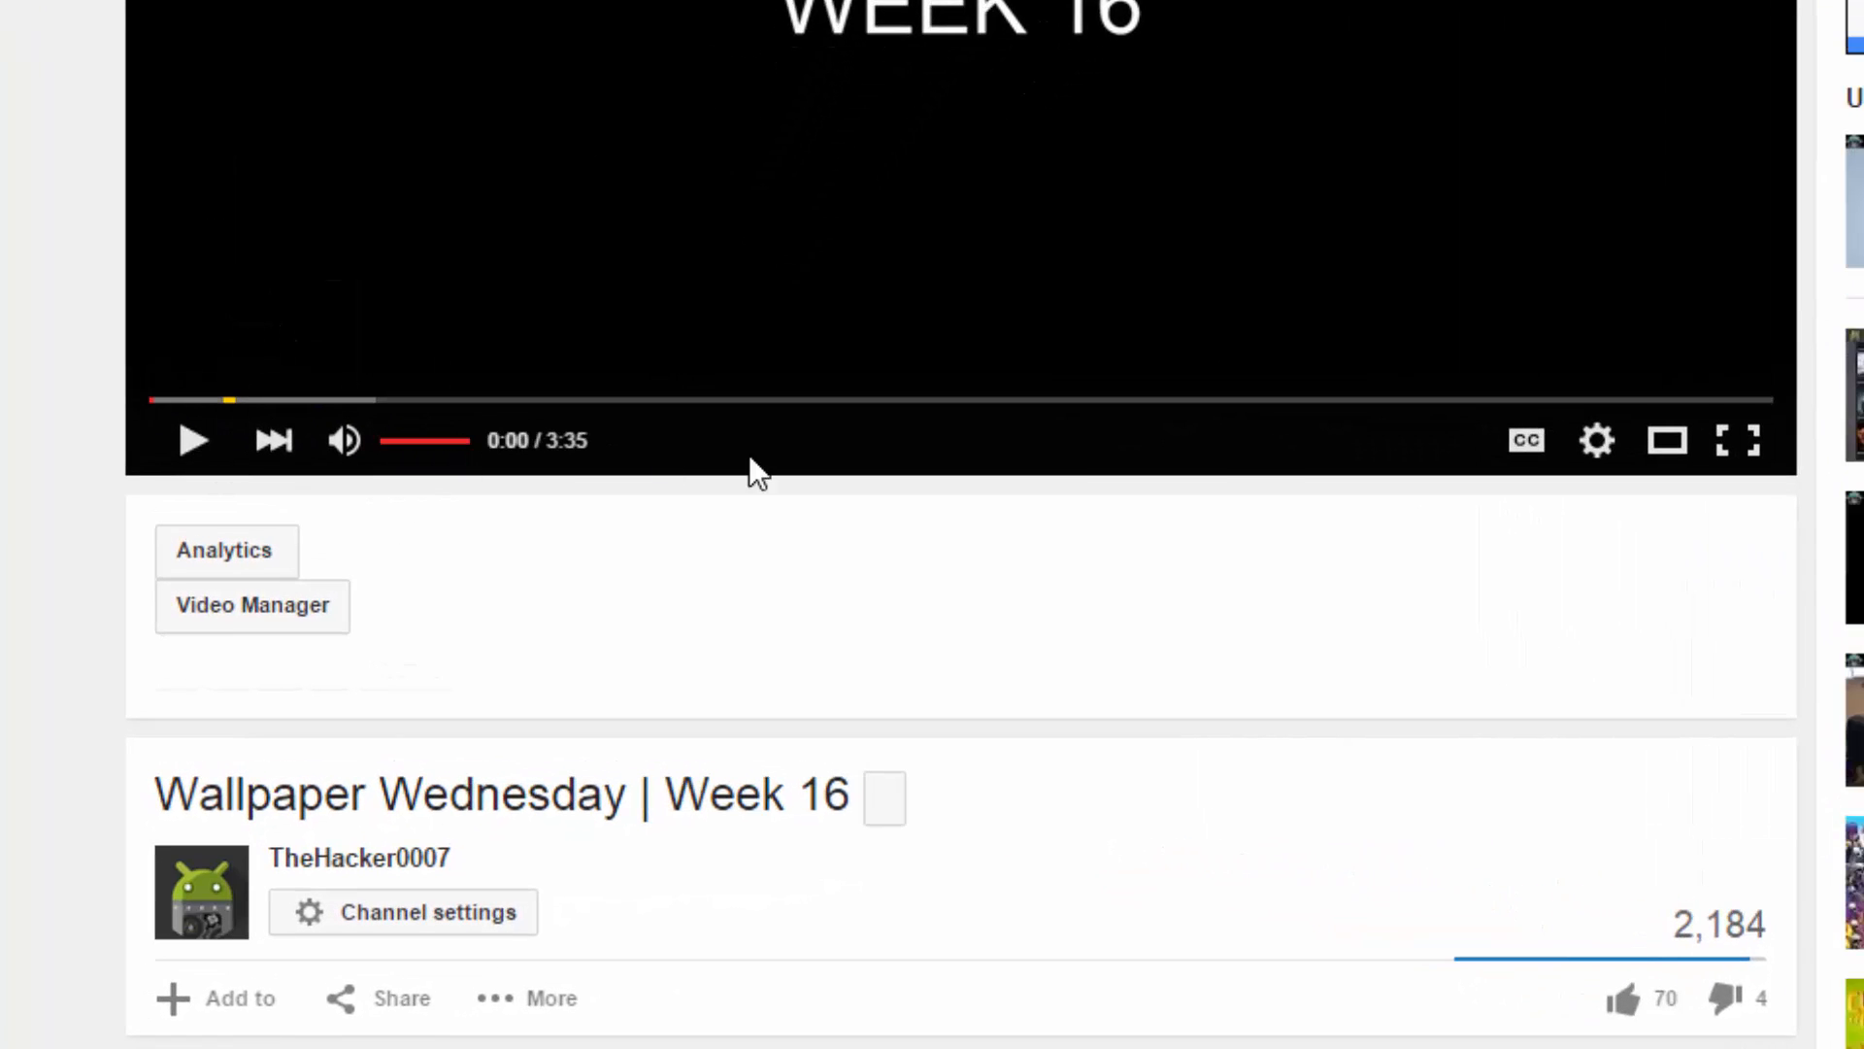
pyautogui.moveTo(321, 548)
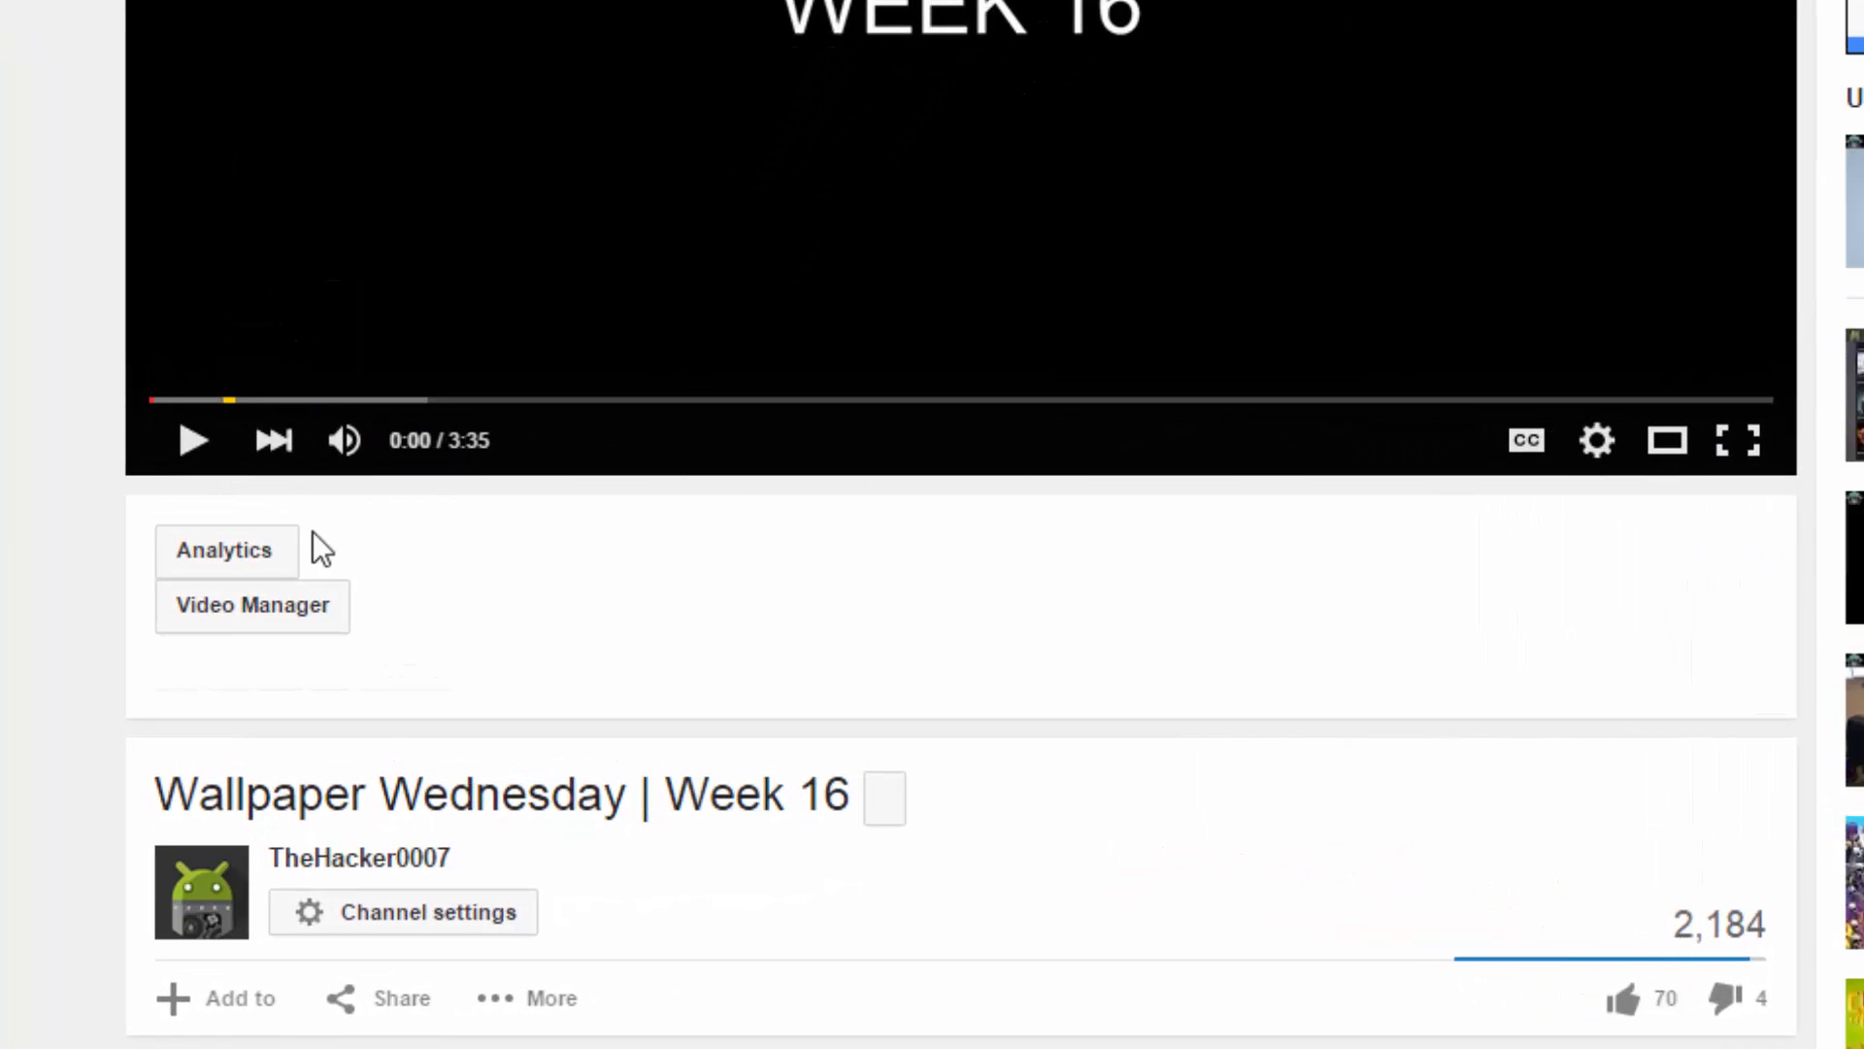
pyautogui.moveTo(751, 545)
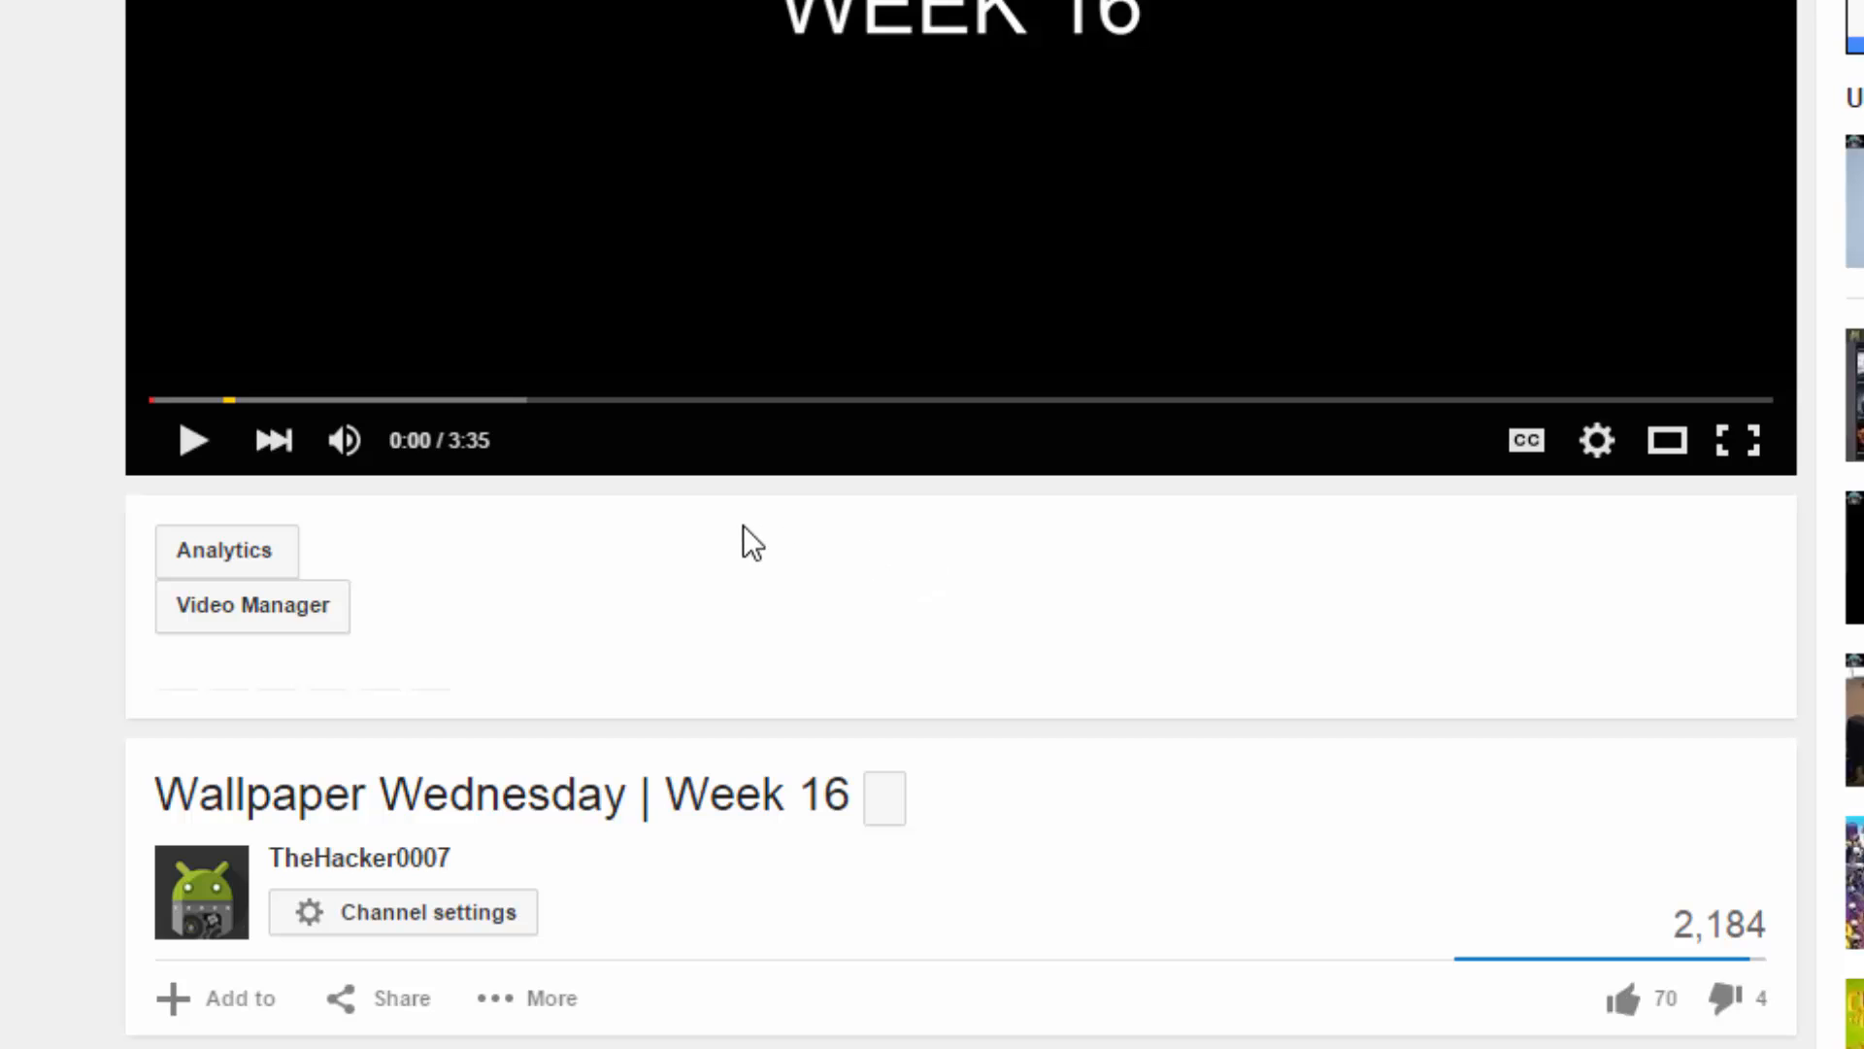
pyautogui.click(1596, 440)
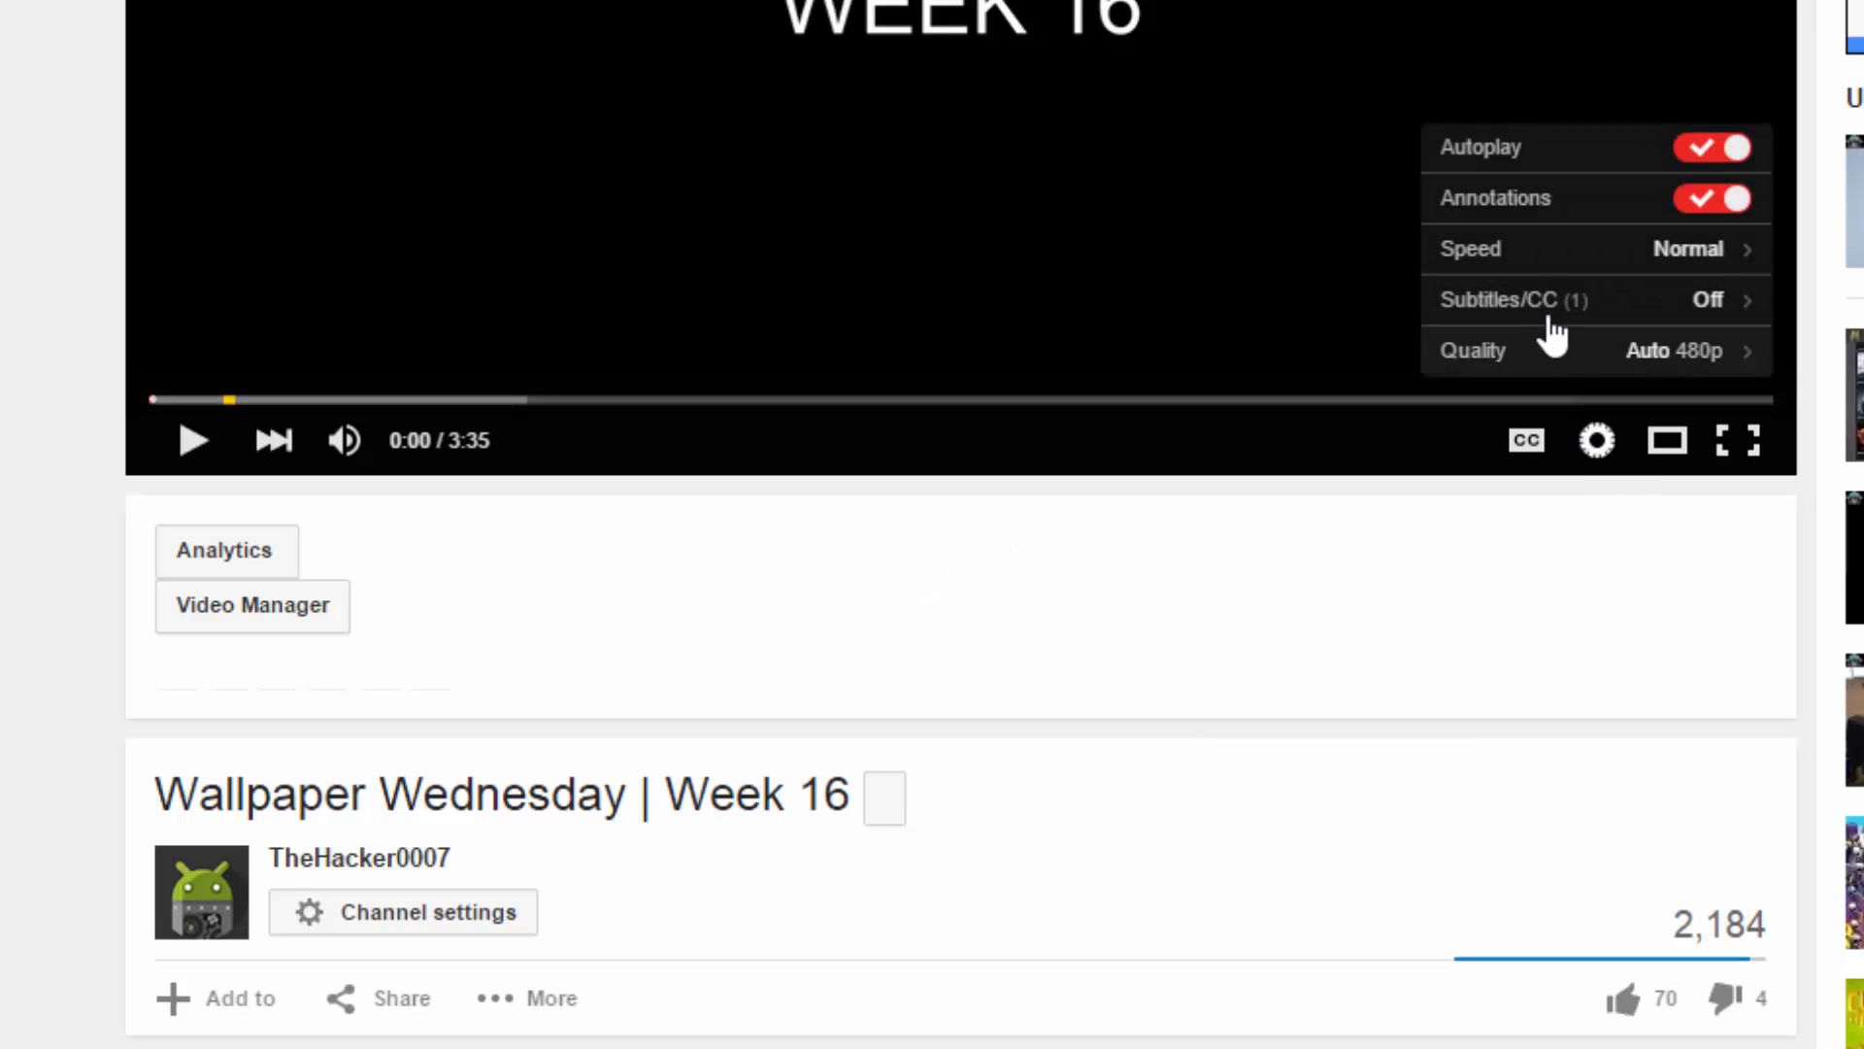
pyautogui.moveTo(1510, 648)
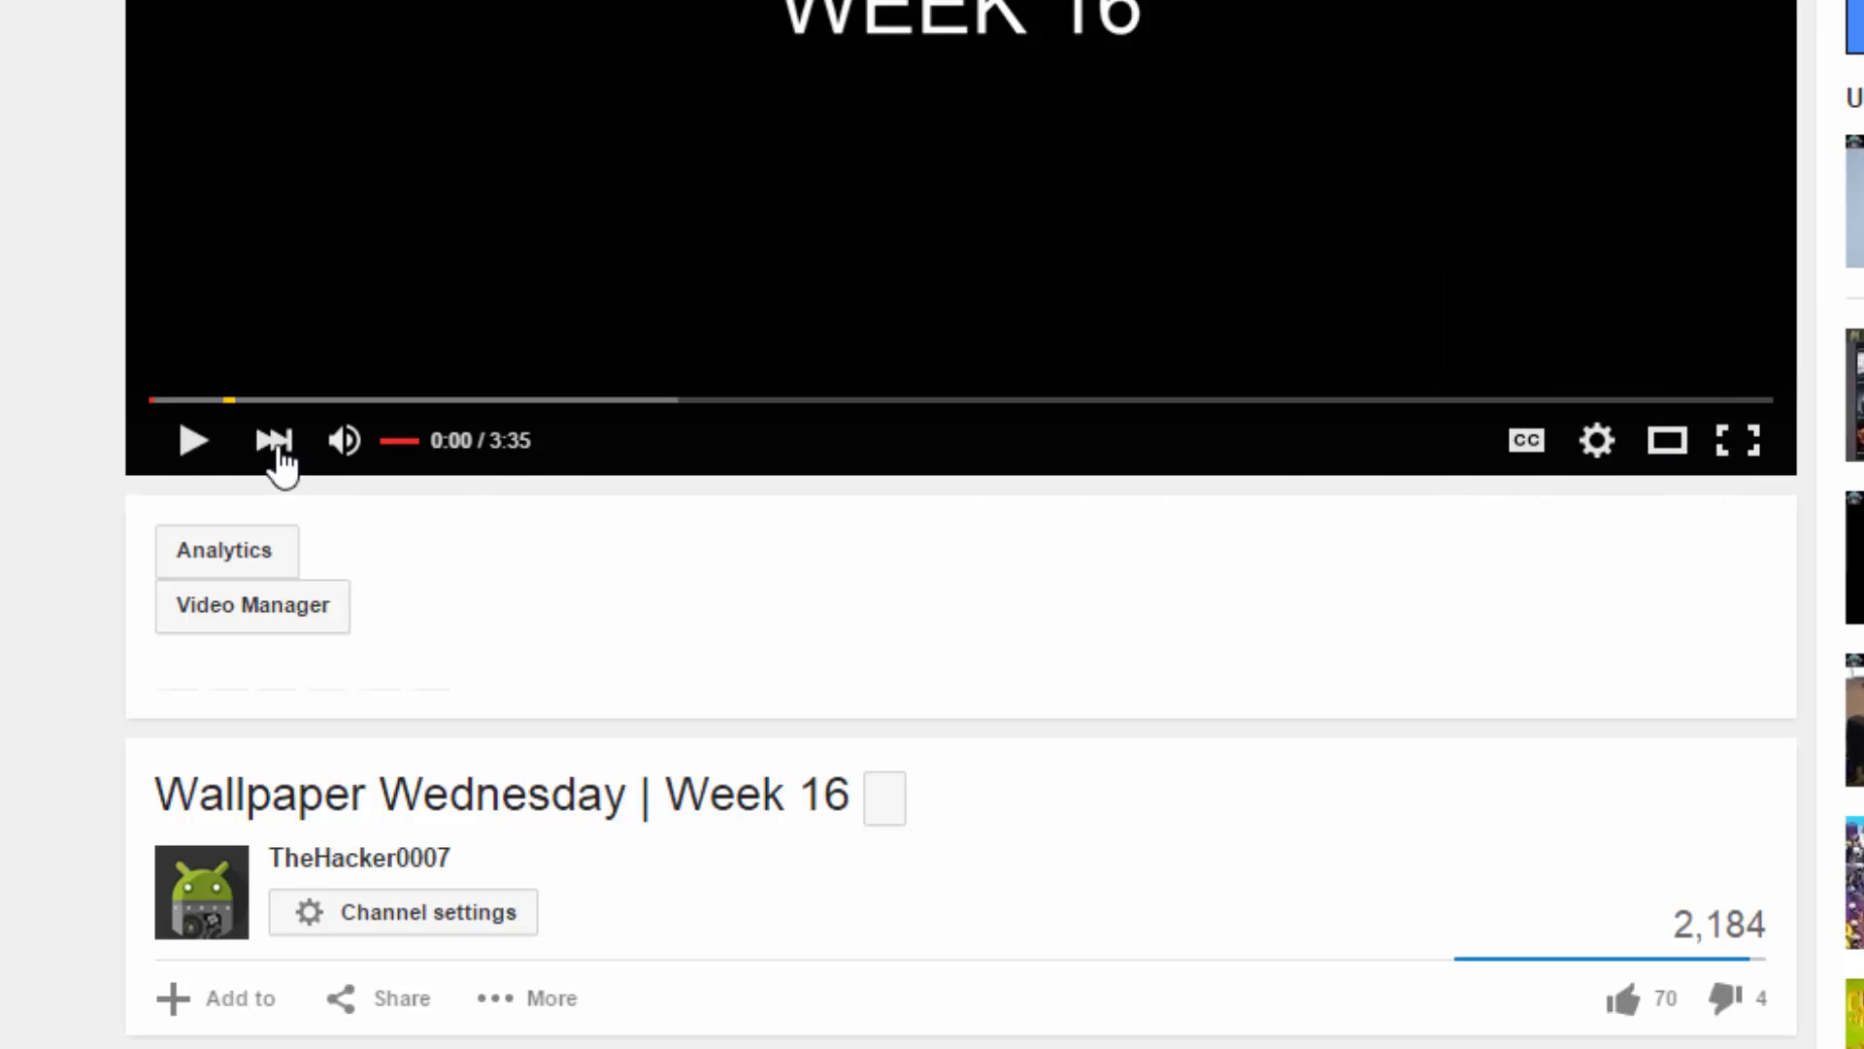
pyautogui.moveTo(729, 751)
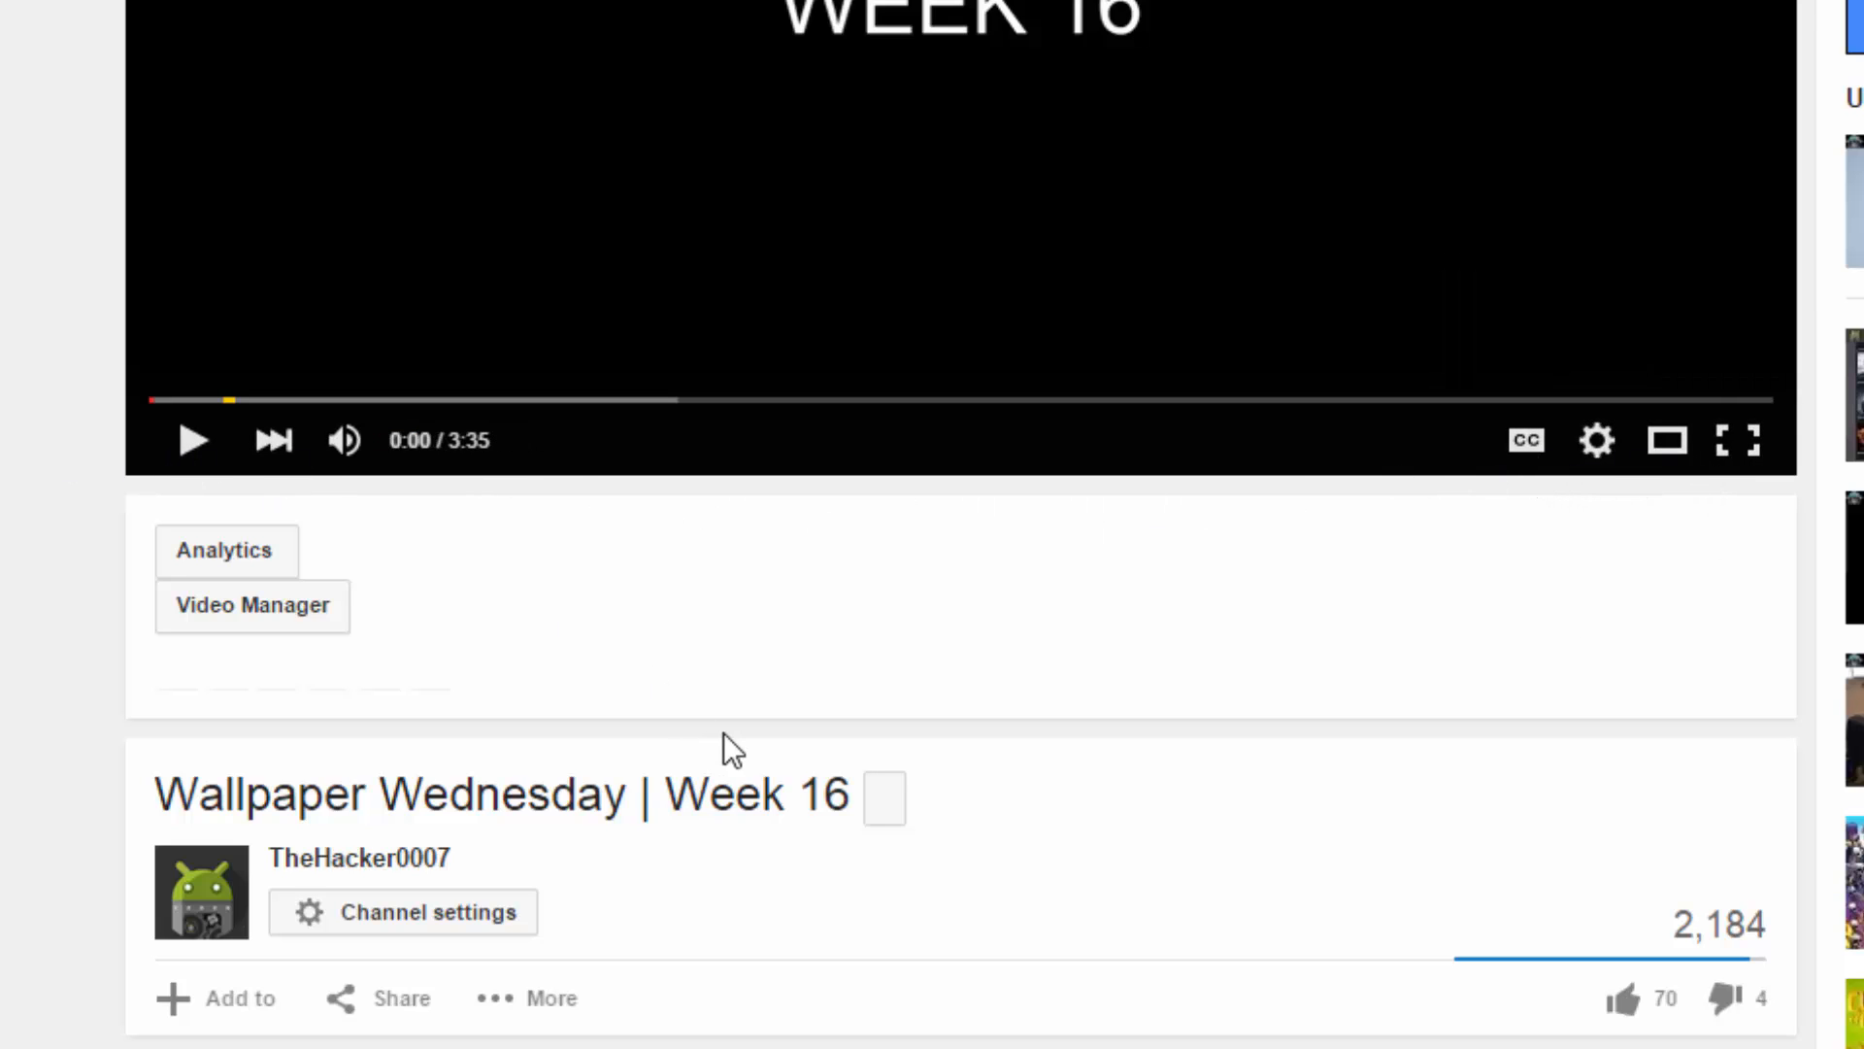